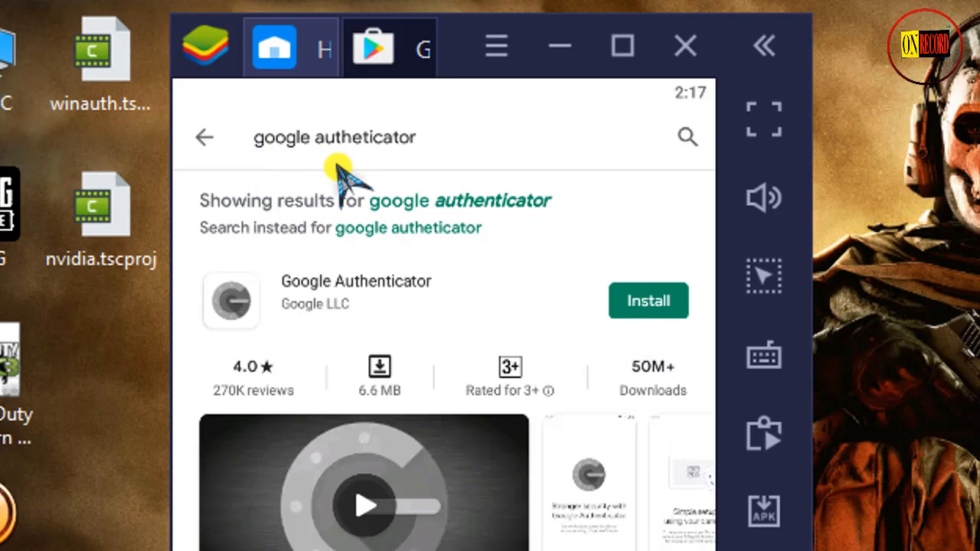
{"action": "mouse_move", "coordinate": [459, 199]}
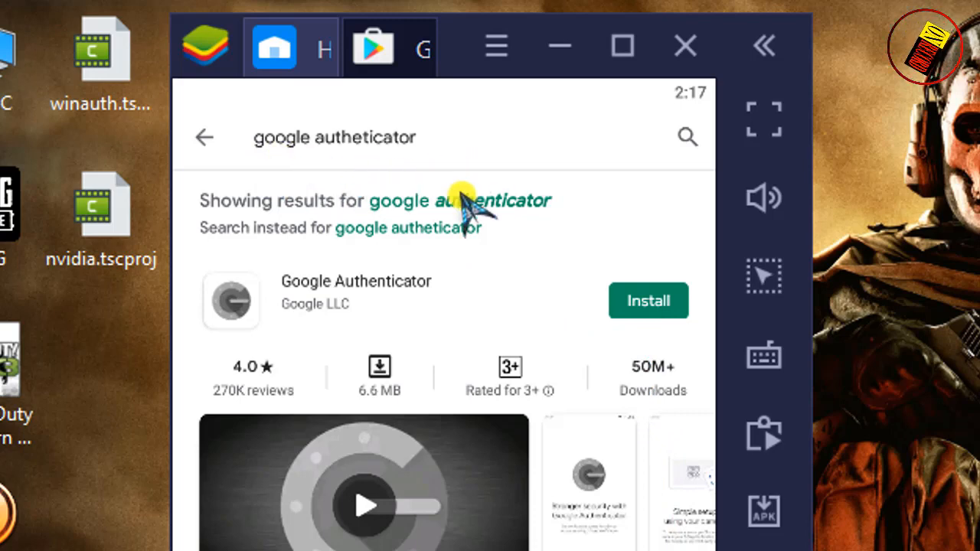
- Install Google Authenticator by Google LLC from BlueStacks' Play Store search results
{"action": "left_click", "coordinate": [648, 301]}
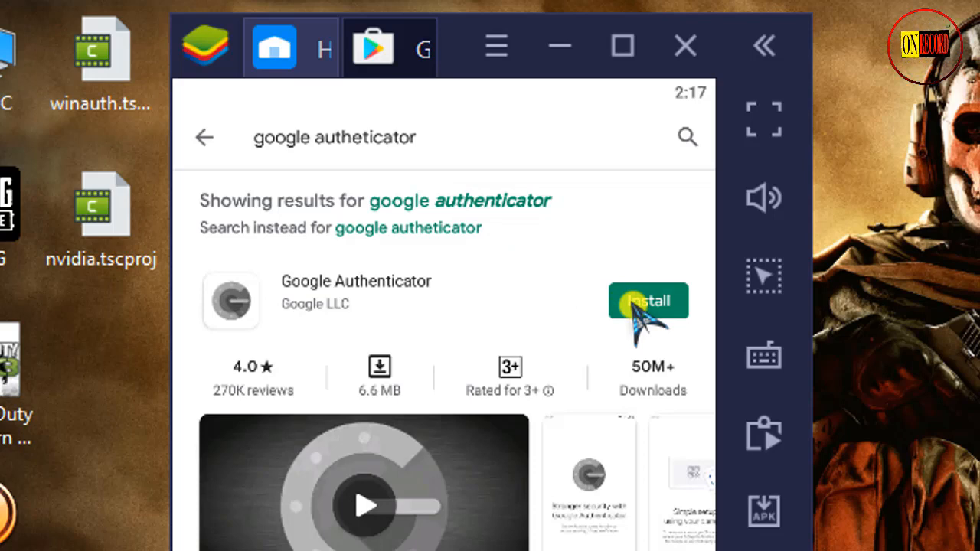
{"action": "left_click", "coordinate": [648, 301]}
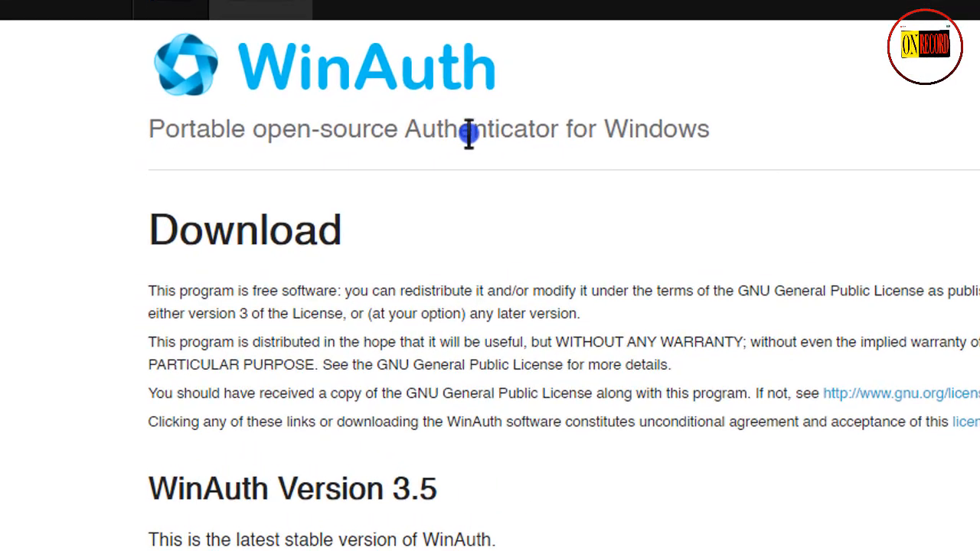
{"action": "mouse_move", "coordinate": [690, 198]}
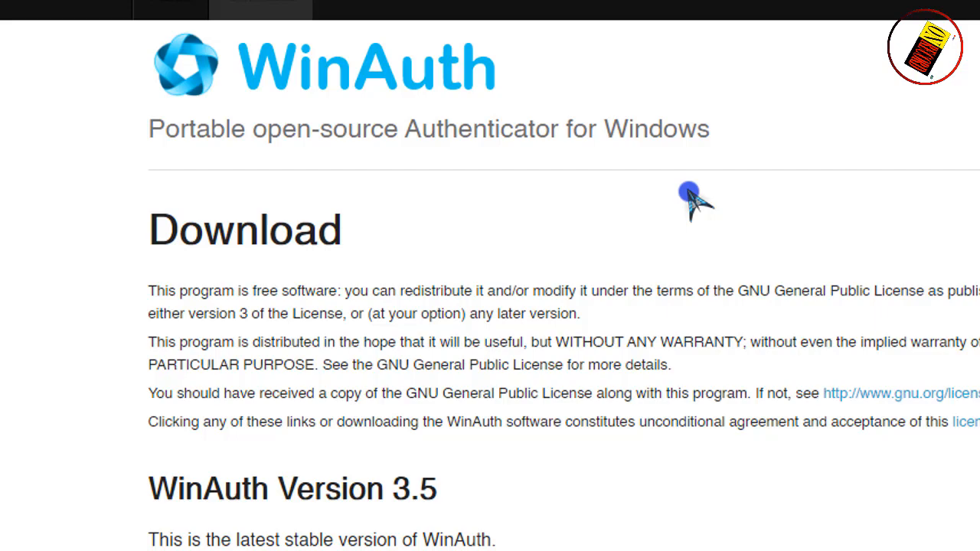
- Download the WinAuth 3.5.1 zip archive from the WinAuth download page
{"action": "scroll", "scroll_direction": "down", "scroll_amount": 3}
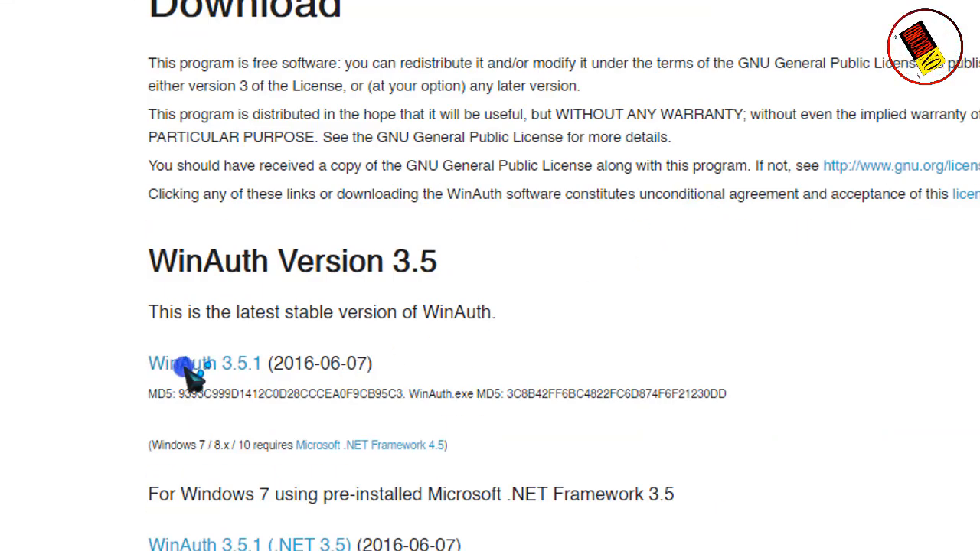
{"action": "scroll", "scroll_direction": "down", "scroll_amount": 3}
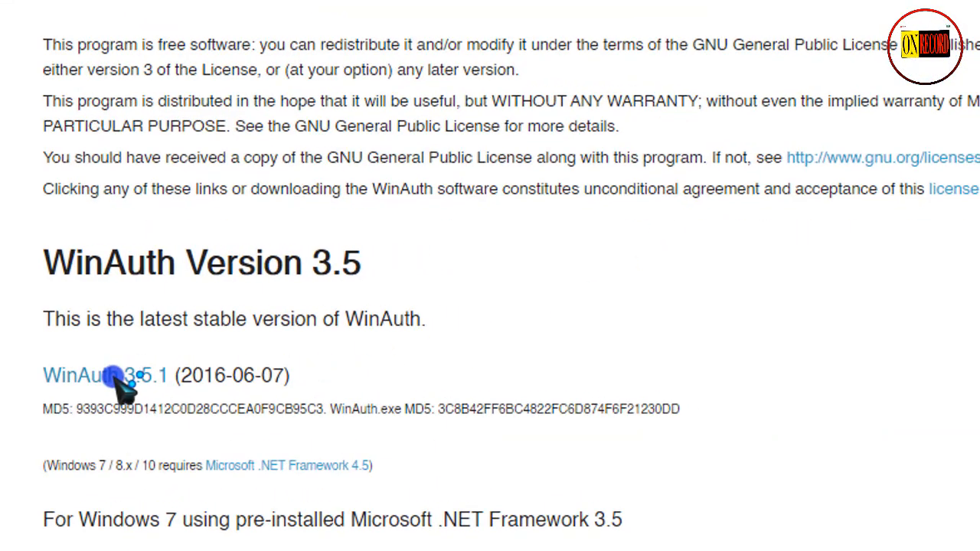
{"action": "left_click", "coordinate": [115, 376]}
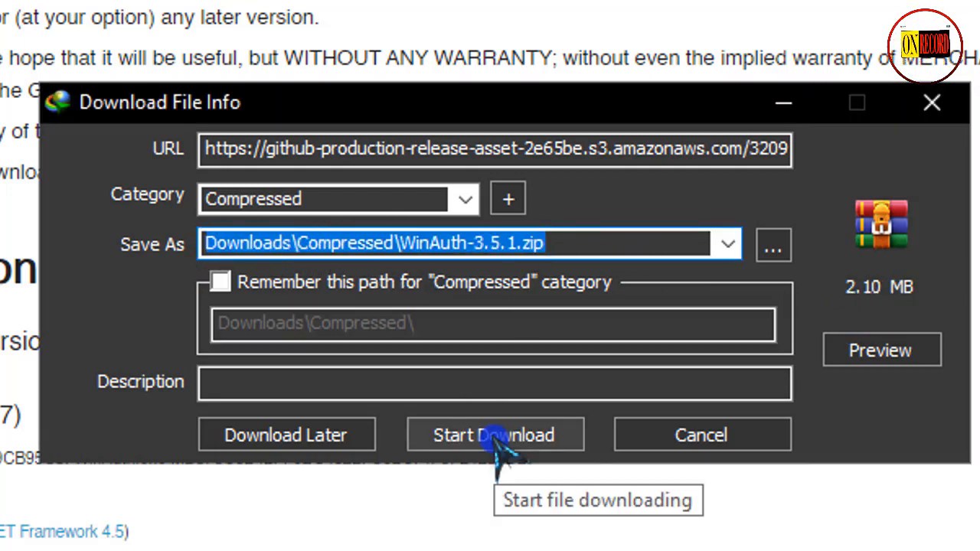
{"action": "left_click", "coordinate": [498, 434]}
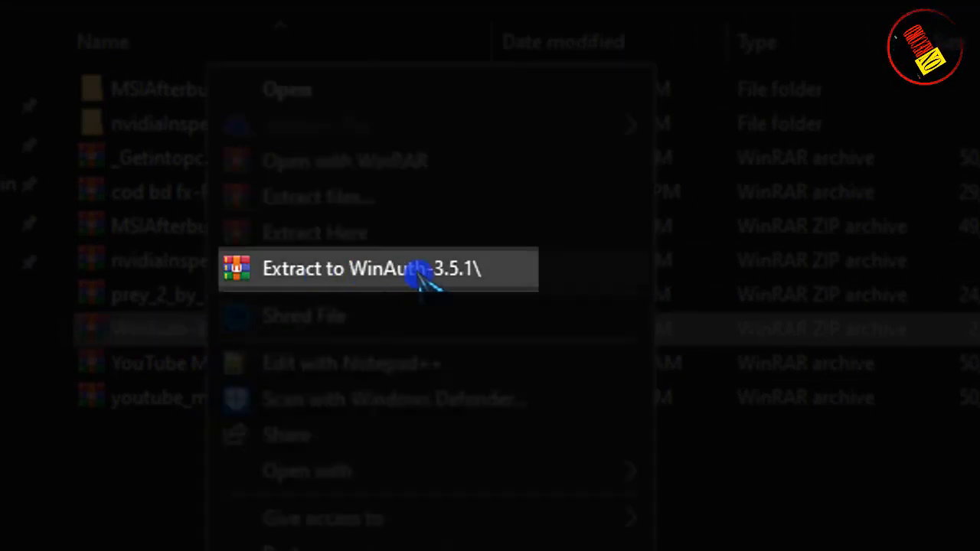
- Extract the WinAuth zip to WinAuth-3.5.1\ and launch WinAuth.exe from that folder
{"action": "left_click", "coordinate": [389, 269]}
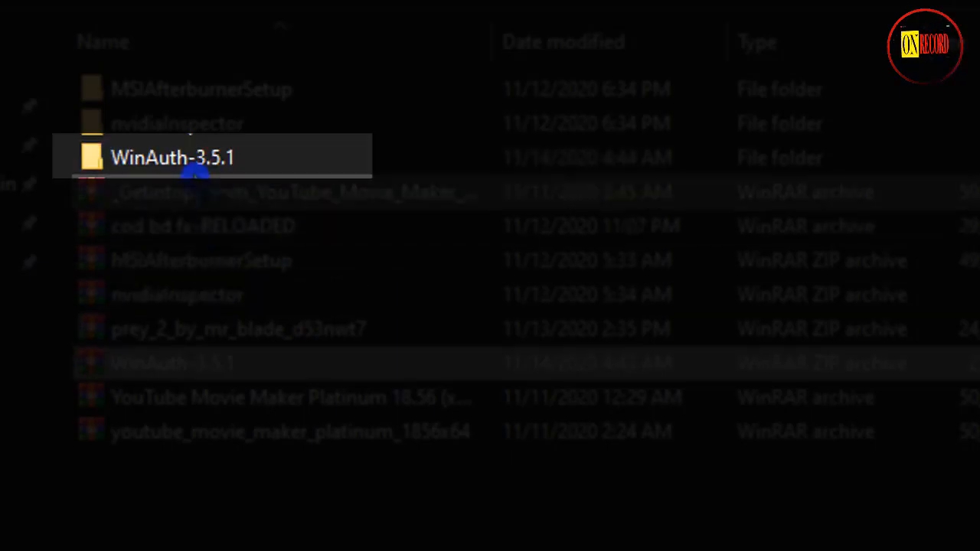
{"action": "double_click", "coordinate": [180, 155]}
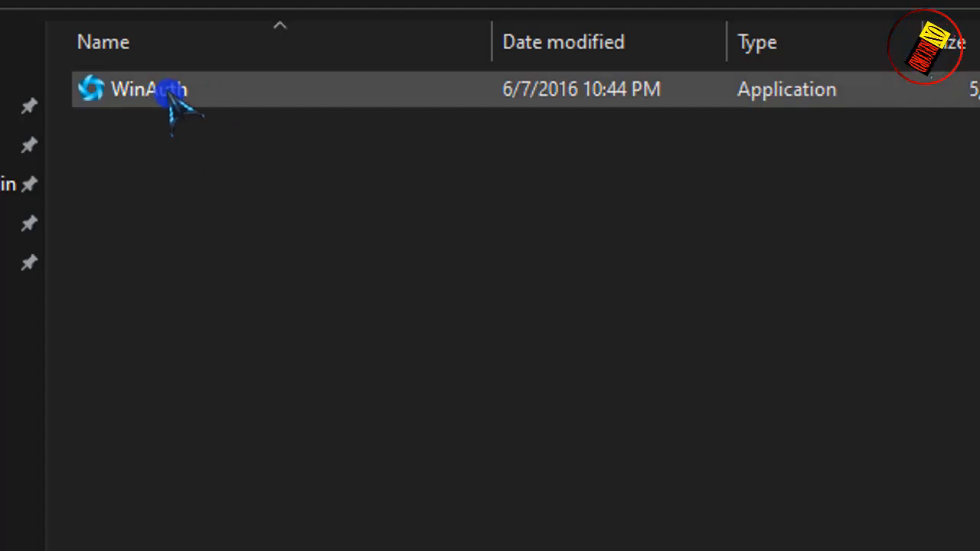
{"action": "left_click", "coordinate": [164, 92]}
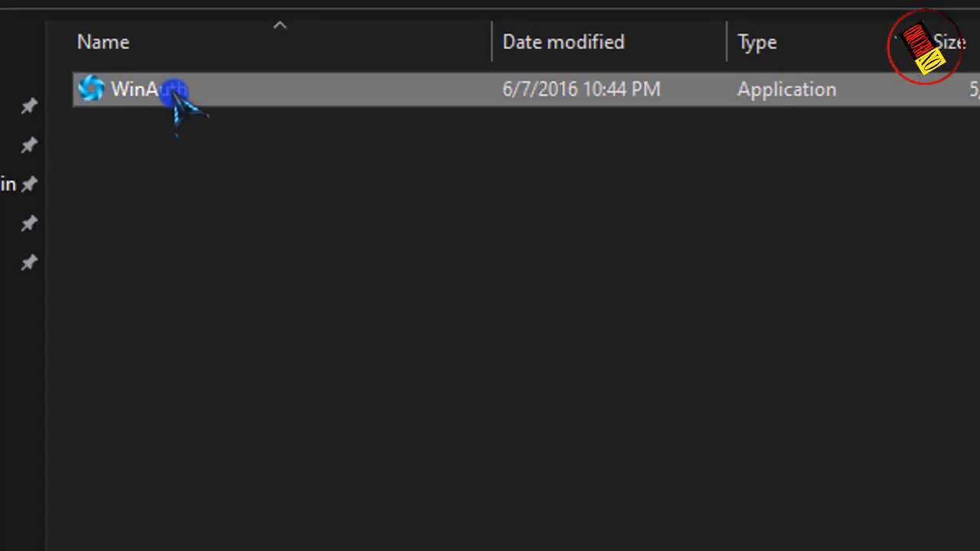
{"action": "double_click", "coordinate": [165, 92]}
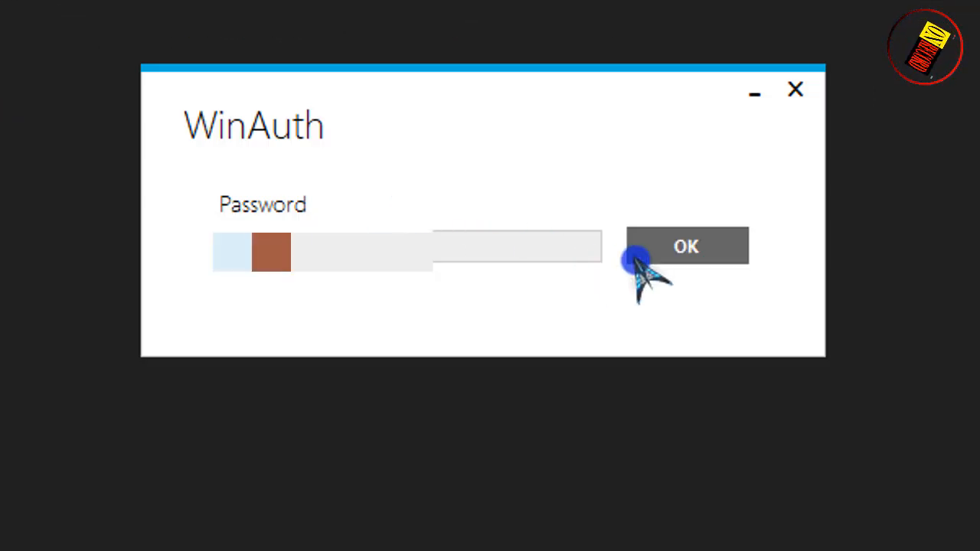
- Unlock WinAuth with its password and show the Add authenticator type menu
{"action": "left_click", "coordinate": [685, 246]}
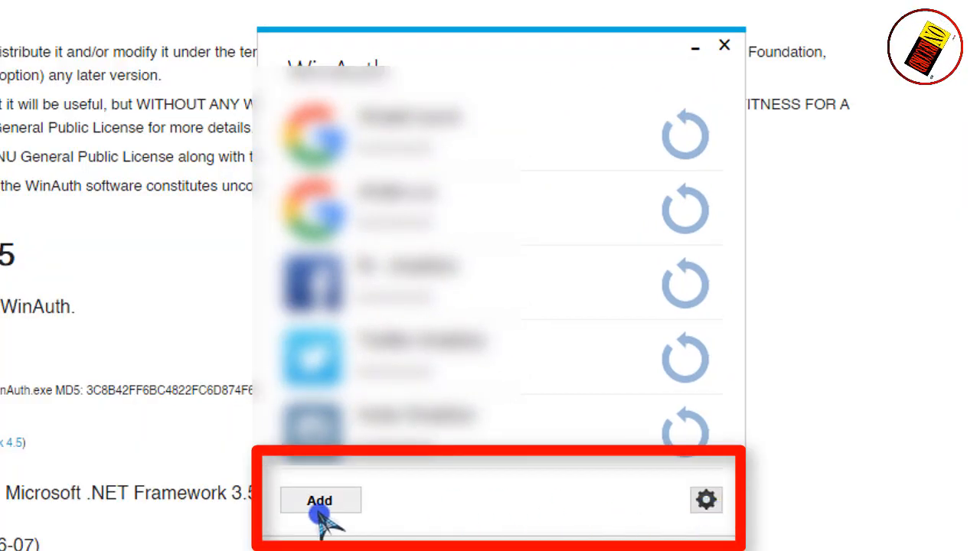
{"action": "left_click", "coordinate": [323, 501]}
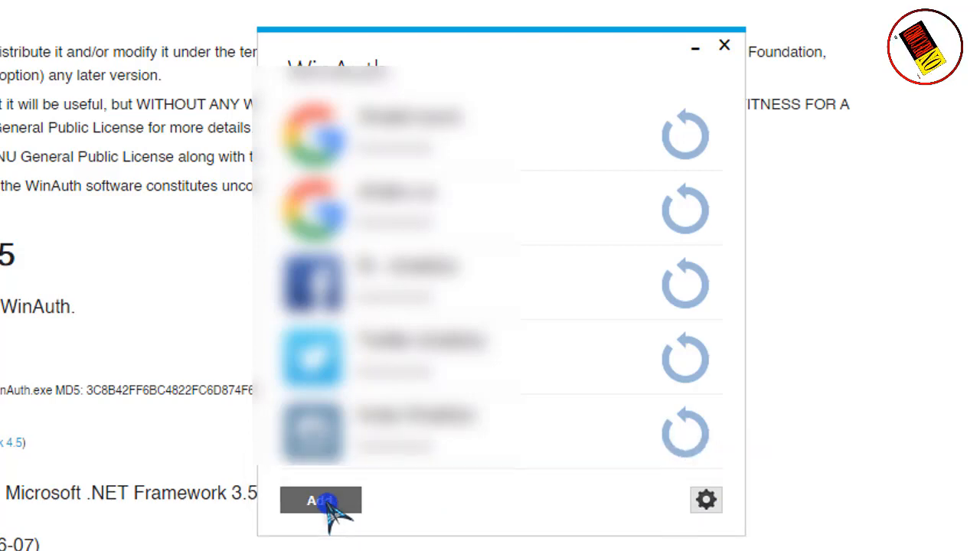
{"action": "left_click", "coordinate": [327, 498]}
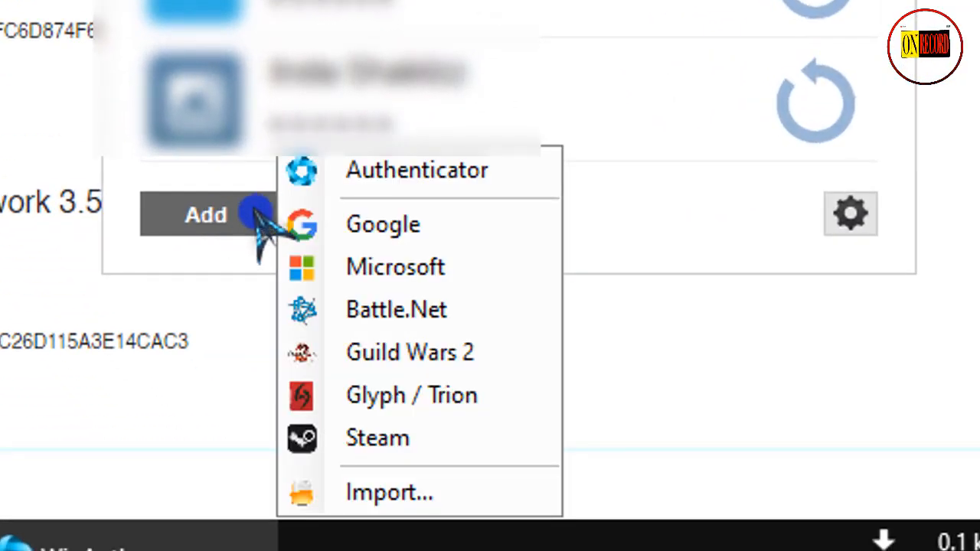
{"action": "mouse_move", "coordinate": [402, 188]}
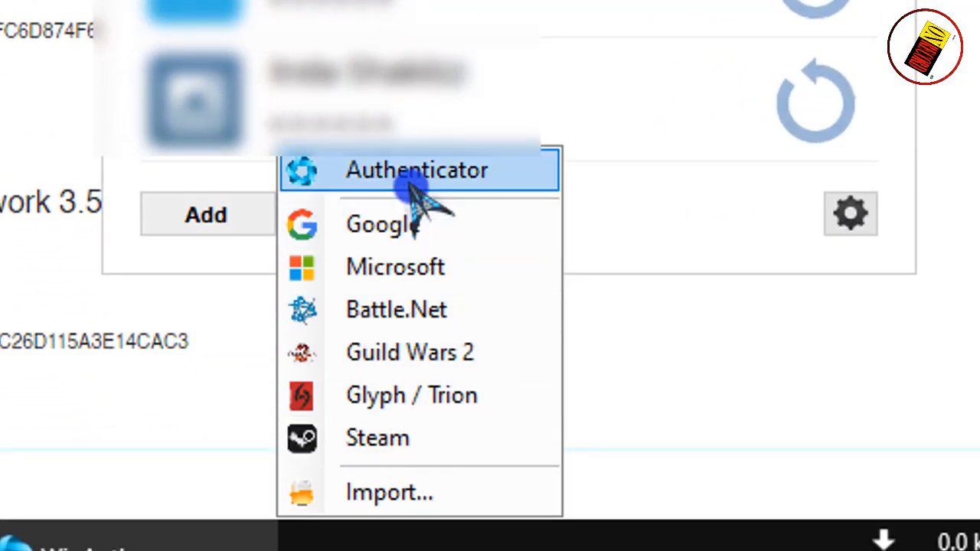
{"action": "mouse_move", "coordinate": [360, 217]}
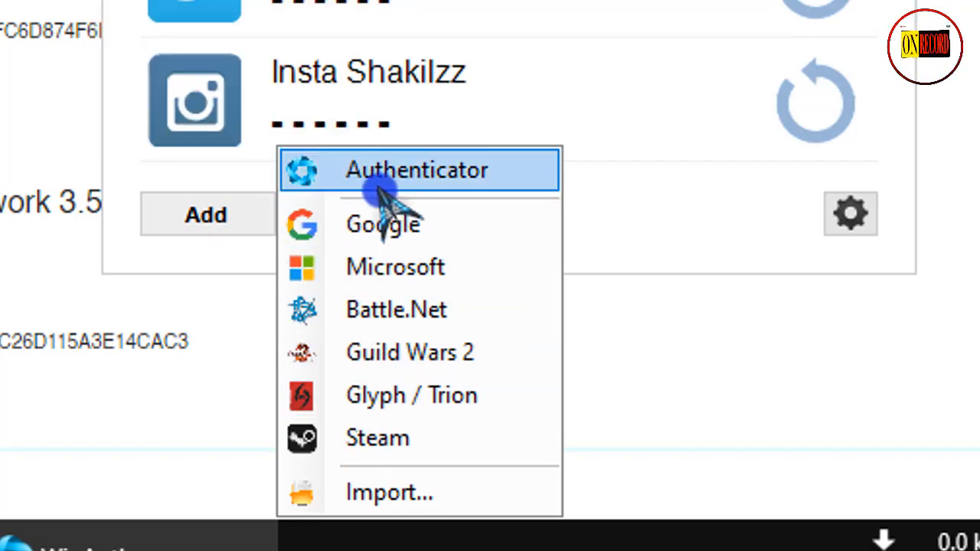
{"action": "mouse_move", "coordinate": [398, 223]}
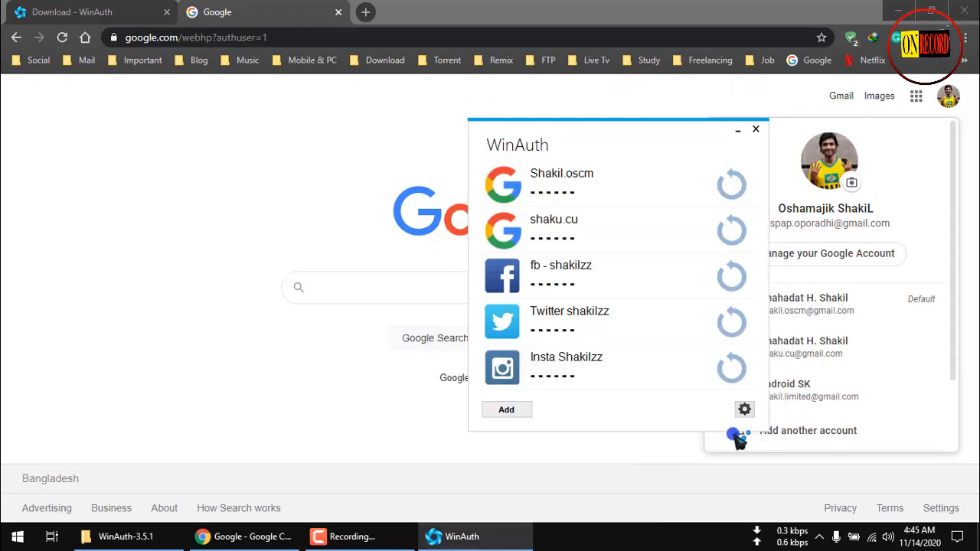
- Minimize WinAuth and dismiss Chrome's Google account menu
{"action": "left_click", "coordinate": [745, 409]}
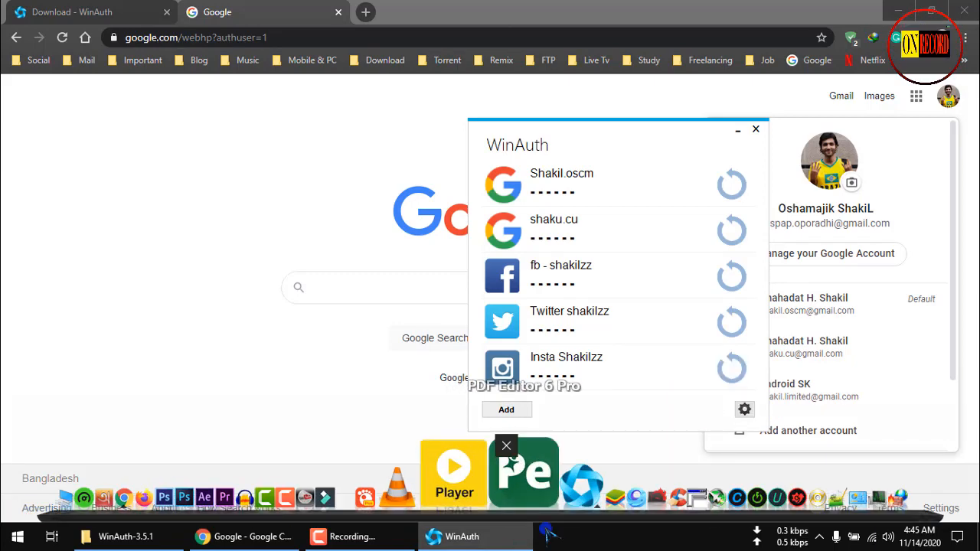
{"action": "left_click", "coordinate": [756, 128]}
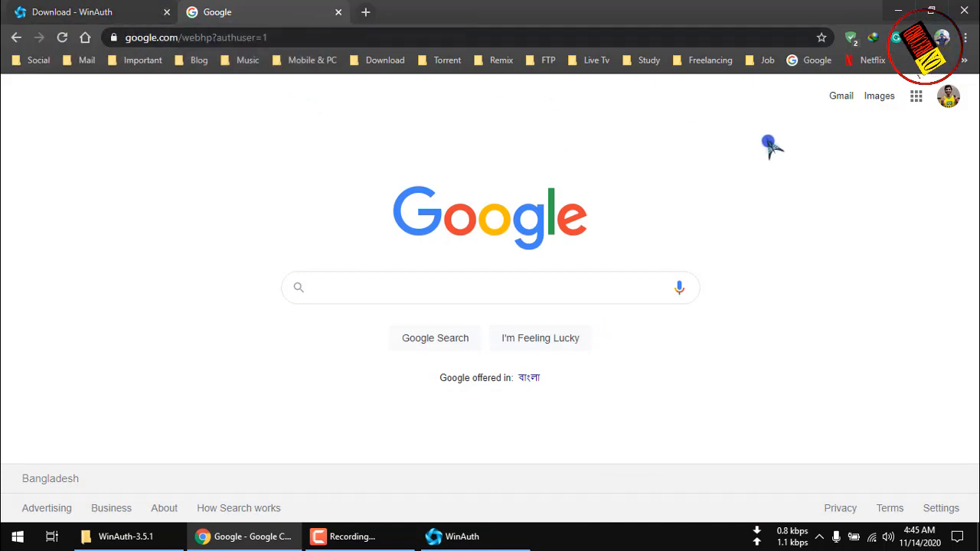
{"action": "left_click", "coordinate": [949, 96]}
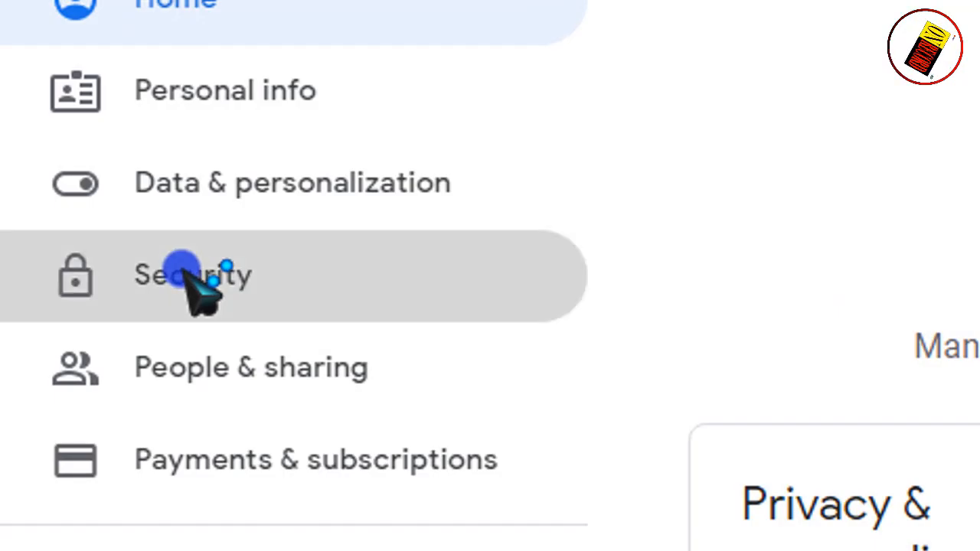
- Go from Google Account Security to 2-Step Verification and choose Get Started
{"action": "left_click", "coordinate": [192, 276]}
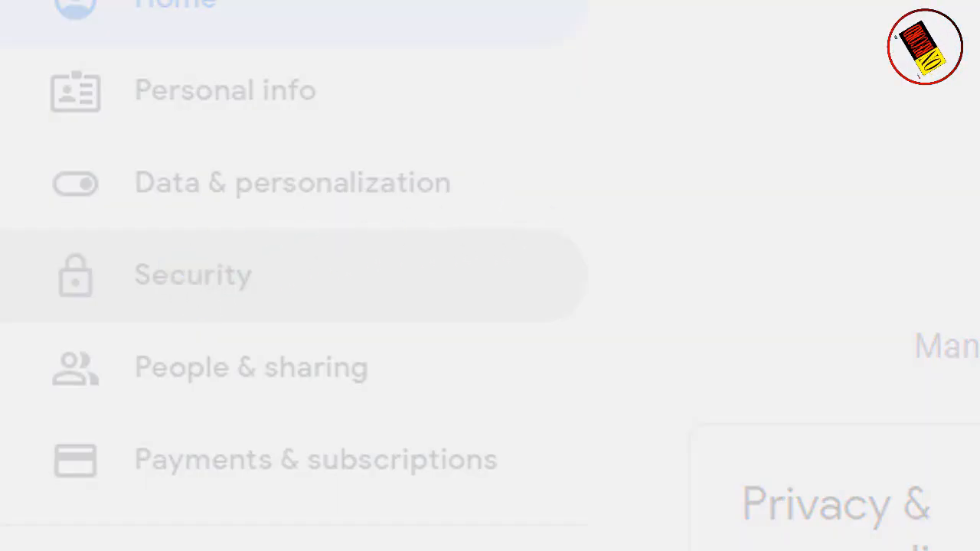
{"action": "left_click", "coordinate": [180, 274]}
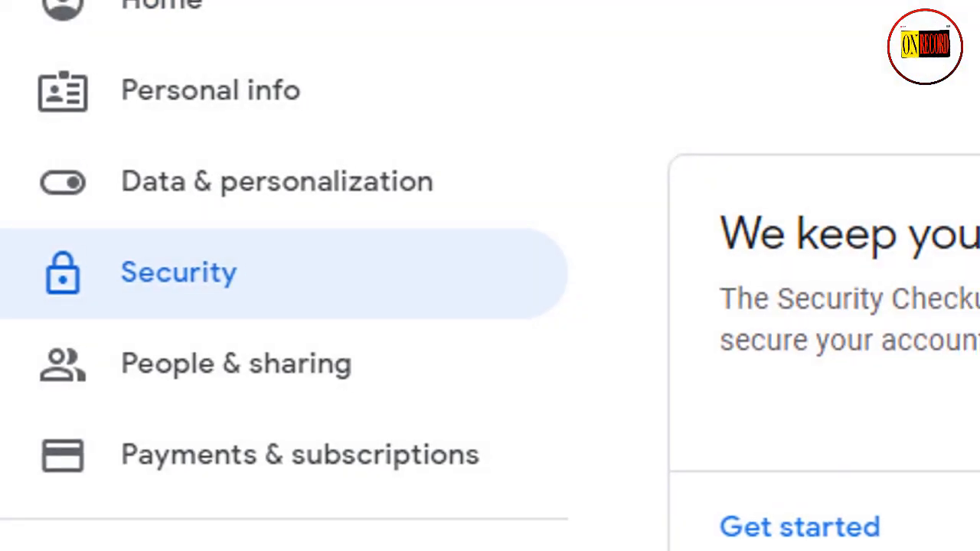
{"action": "scroll", "scroll_direction": "down", "scroll_amount": 3}
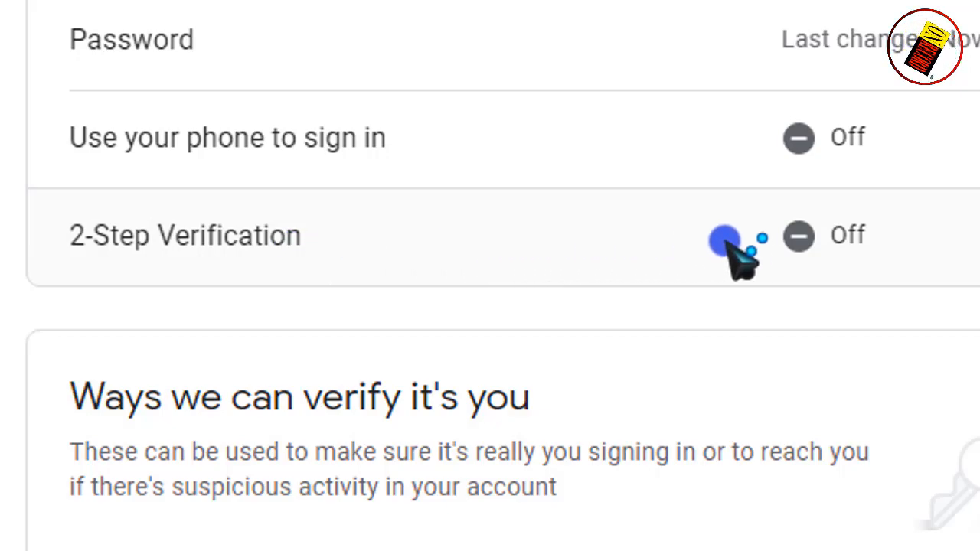
{"action": "left_click", "coordinate": [184, 235]}
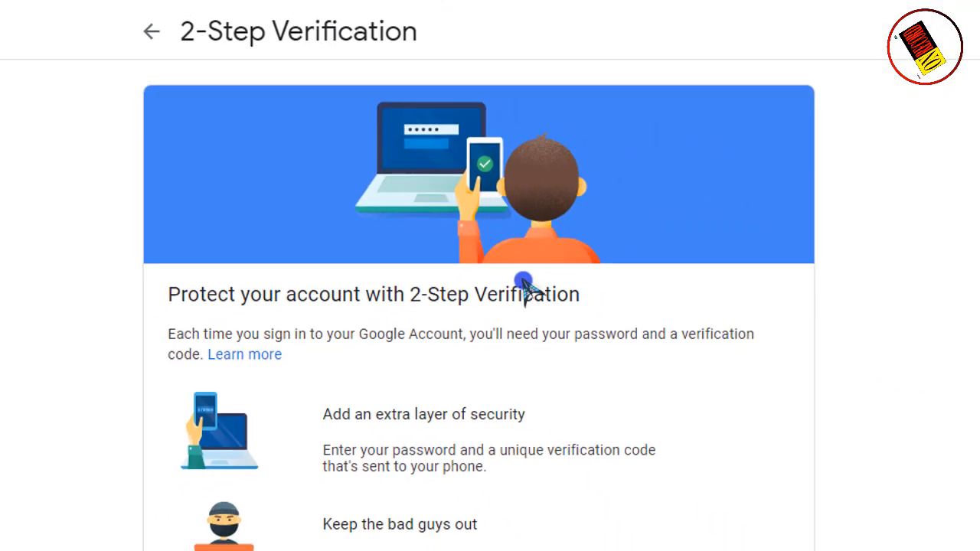
{"action": "scroll", "scroll_direction": "down", "scroll_amount": 3}
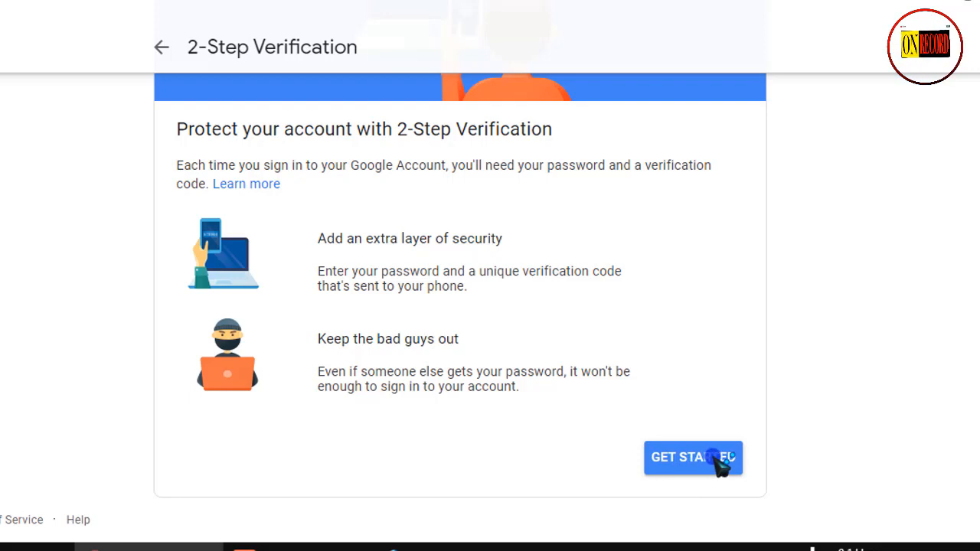
{"action": "left_click", "coordinate": [696, 458]}
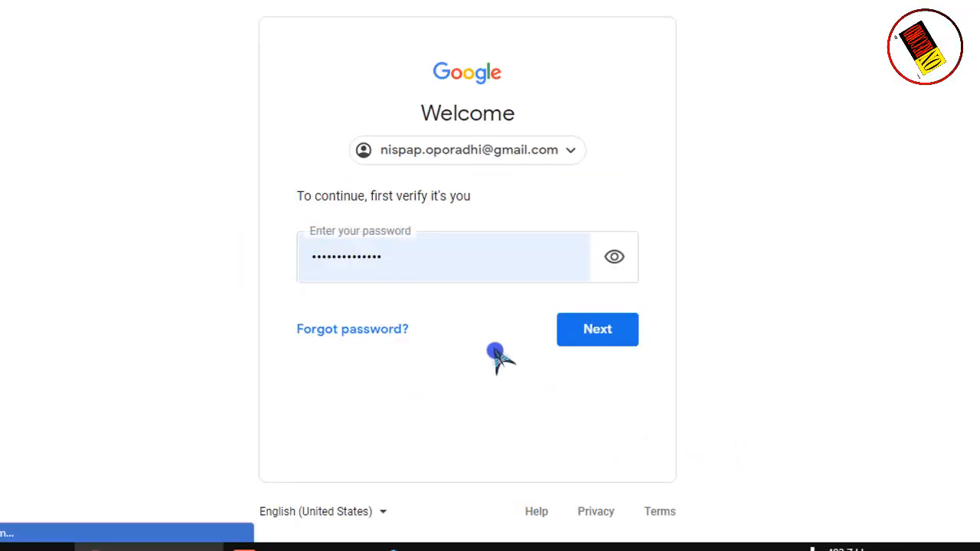
- Submit the entered password on the Welcome sign-in page to continue setup
{"action": "left_click", "coordinate": [597, 329]}
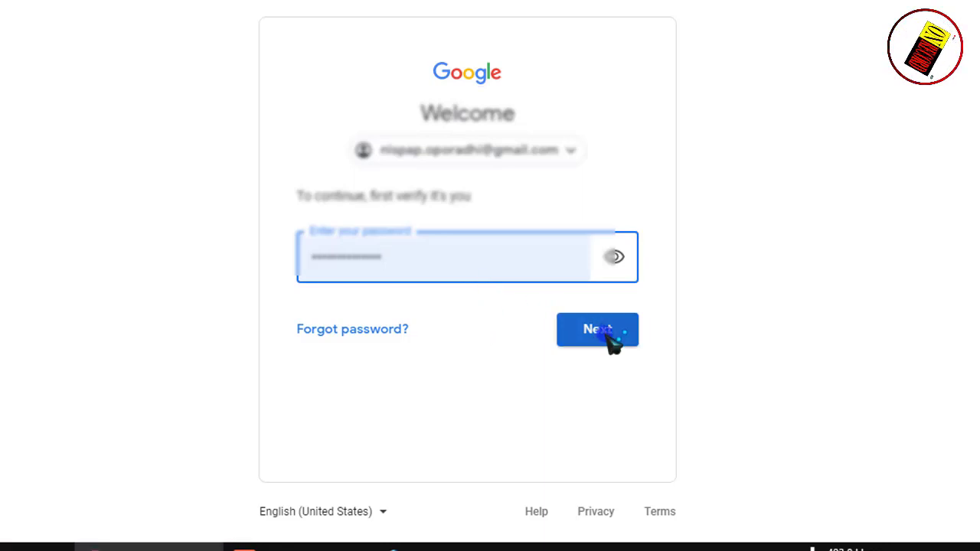
{"action": "left_click", "coordinate": [598, 330]}
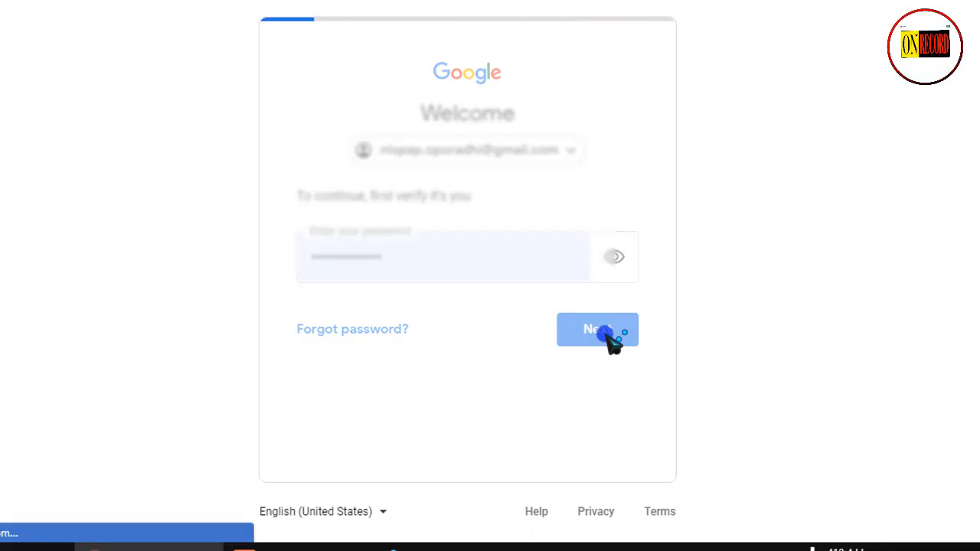
{"action": "left_click", "coordinate": [597, 331]}
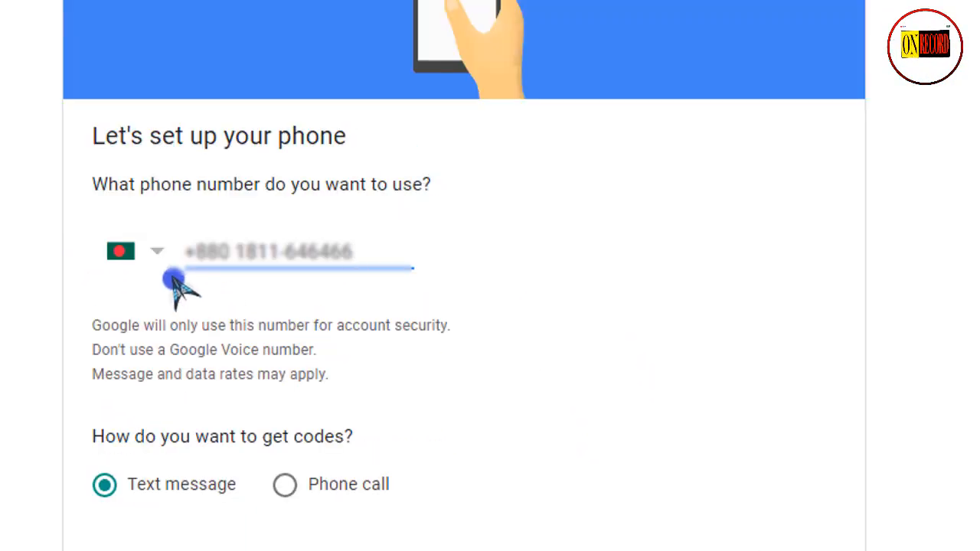
- Keep the phone number with Text message delivery and request the code
{"action": "scroll", "scroll_direction": "down", "scroll_amount": 3}
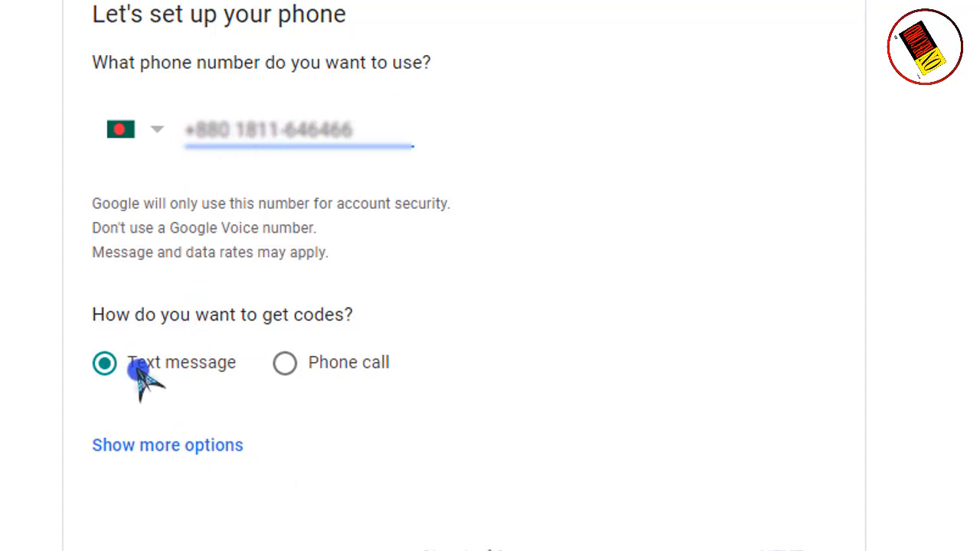
{"action": "scroll", "scroll_direction": "down", "scroll_amount": 3}
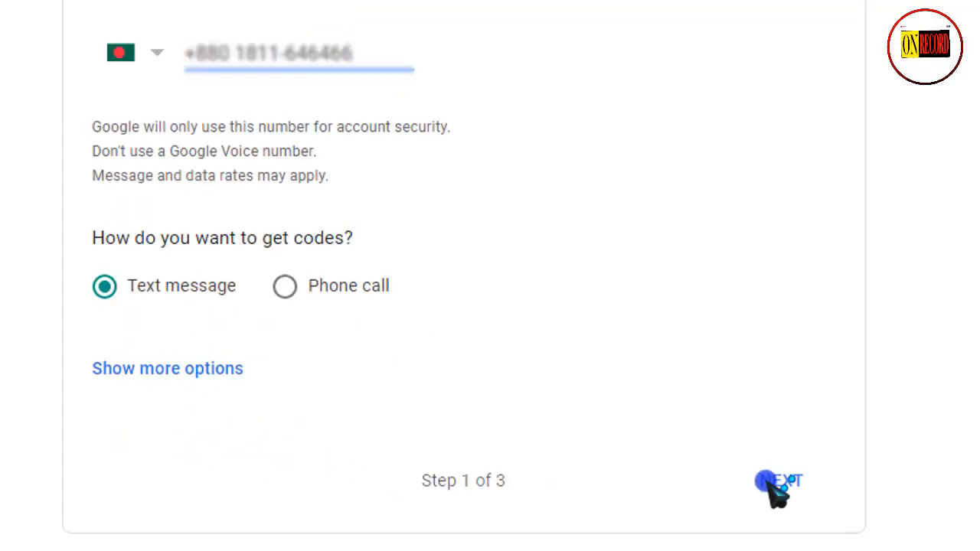
{"action": "left_click", "coordinate": [781, 480]}
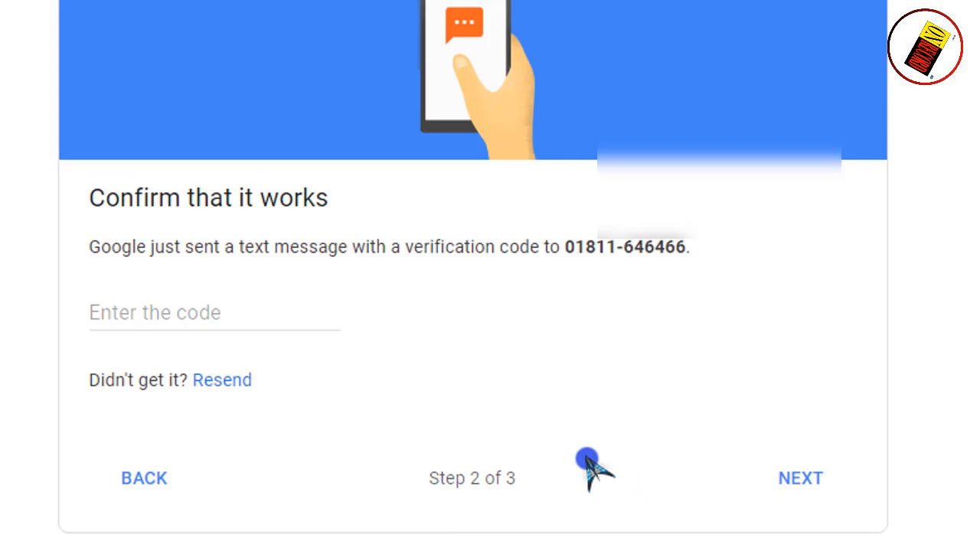
{"action": "left_click", "coordinate": [215, 312]}
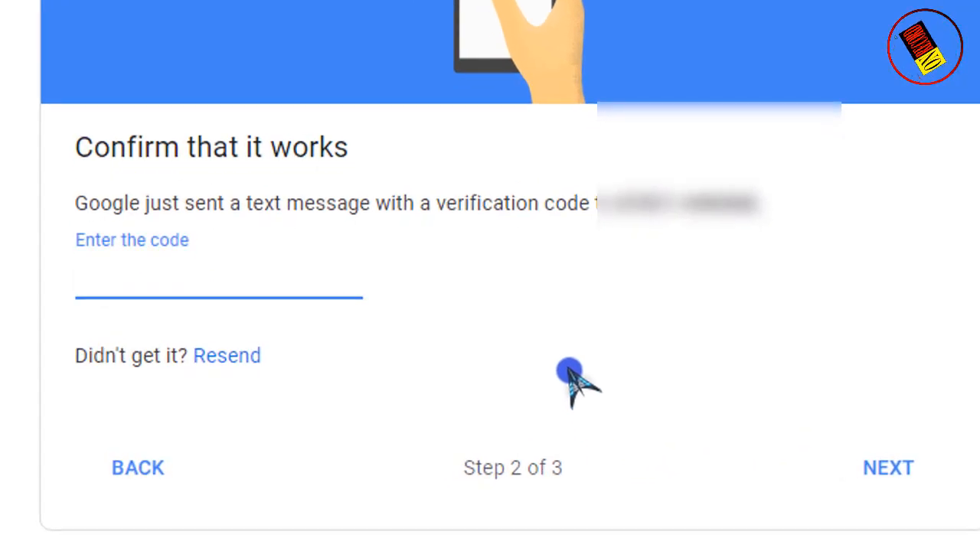
{"action": "left_click", "coordinate": [192, 287]}
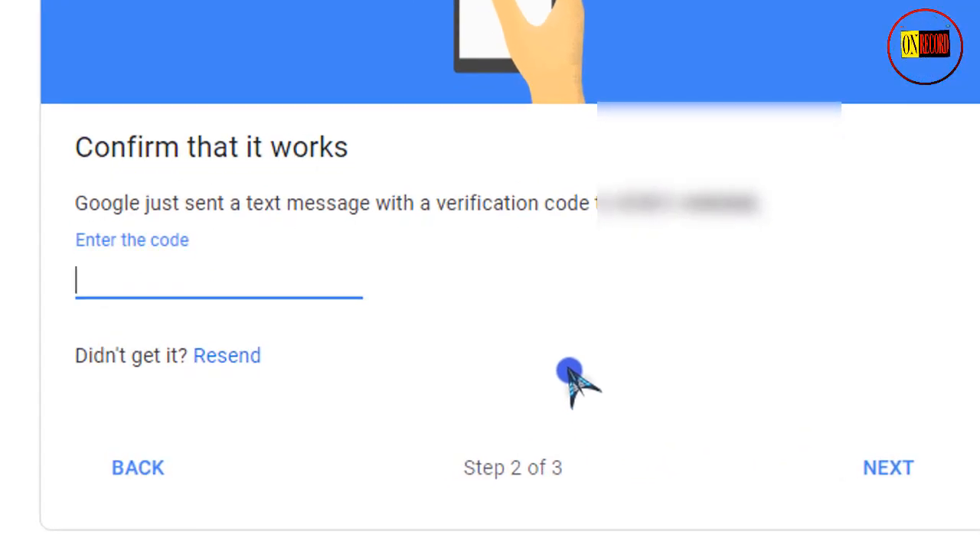
{"action": "left_click", "coordinate": [174, 277]}
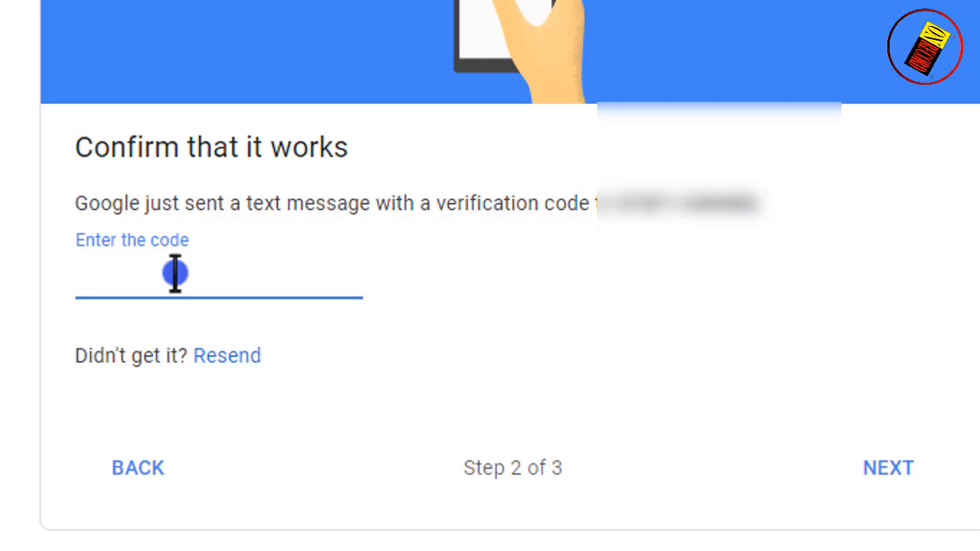
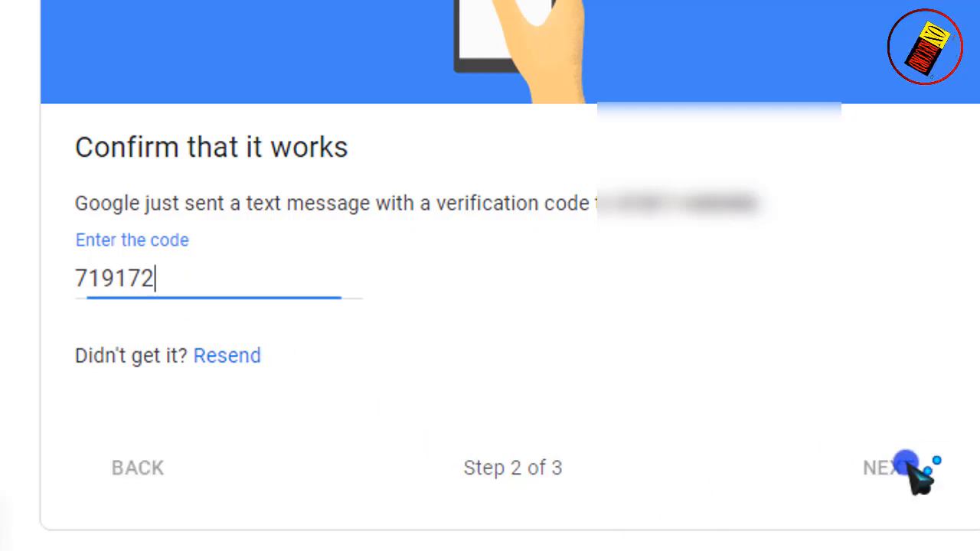
{"action": "left_click", "coordinate": [904, 479]}
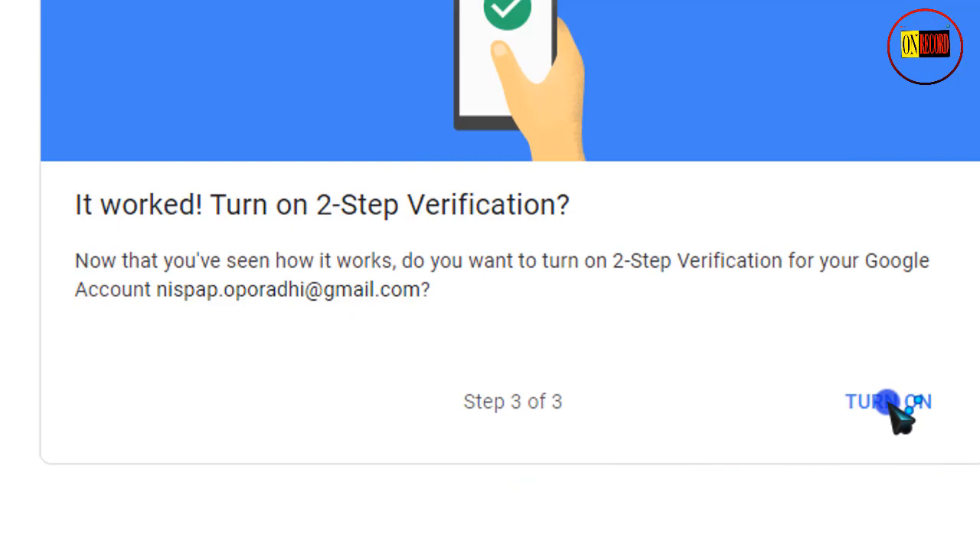
- Confirm Turn On, then scroll down to the Authenticator app section
{"action": "left_click", "coordinate": [890, 407]}
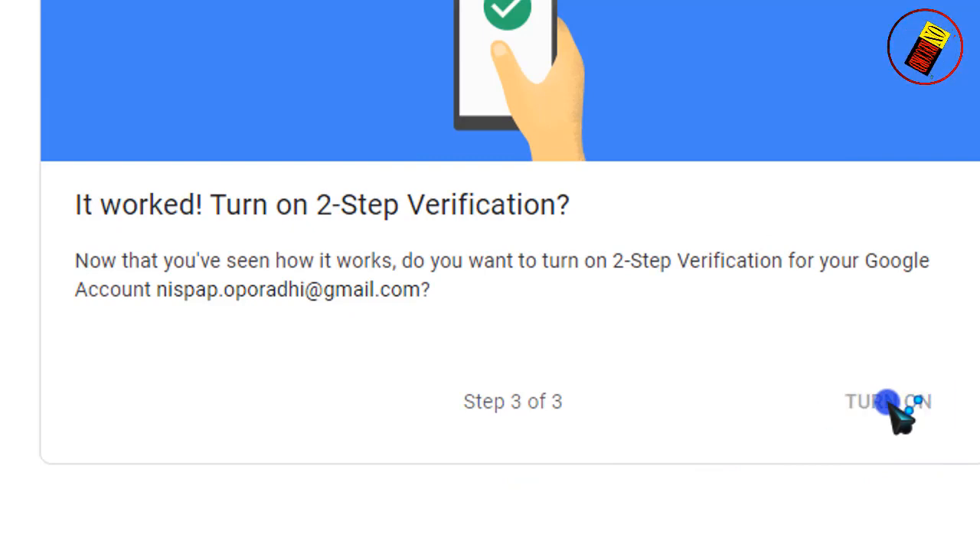
{"action": "left_click", "coordinate": [889, 403]}
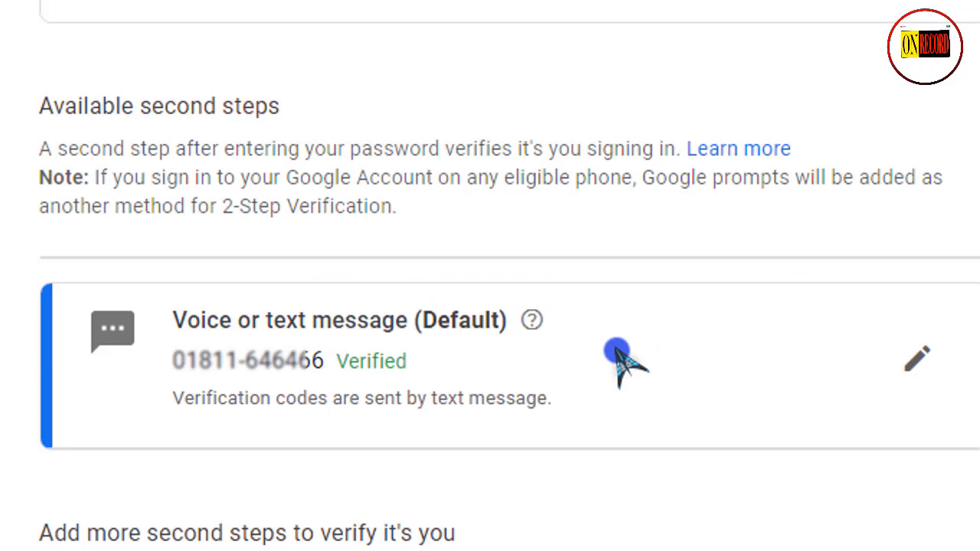
{"action": "scroll", "scroll_direction": "down", "scroll_amount": 3}
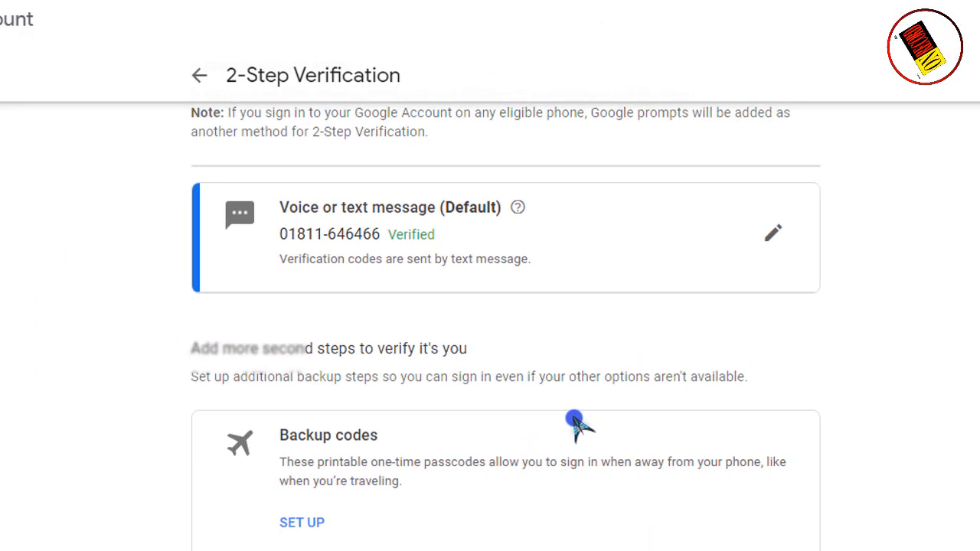
{"action": "mouse_move", "coordinate": [602, 391]}
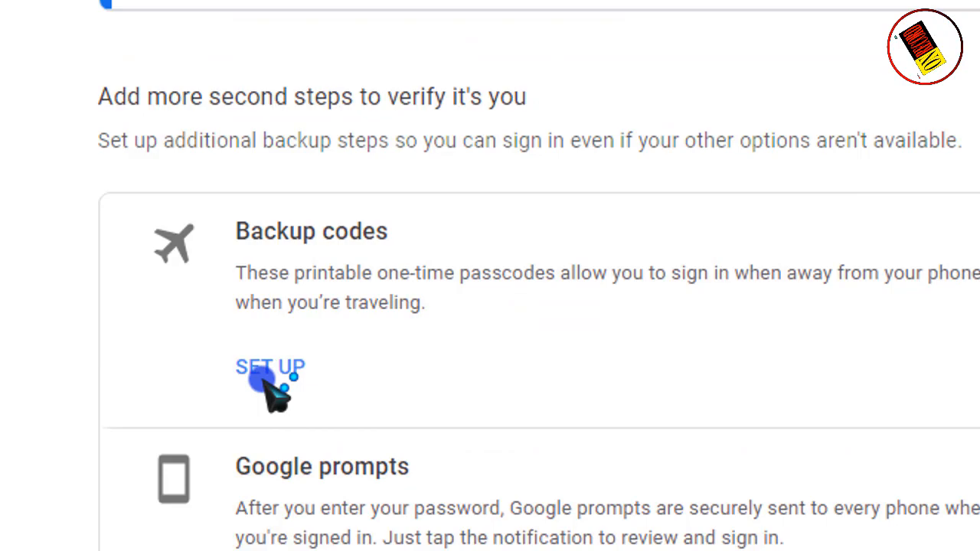
{"action": "scroll", "scroll_direction": "down", "scroll_amount": 3}
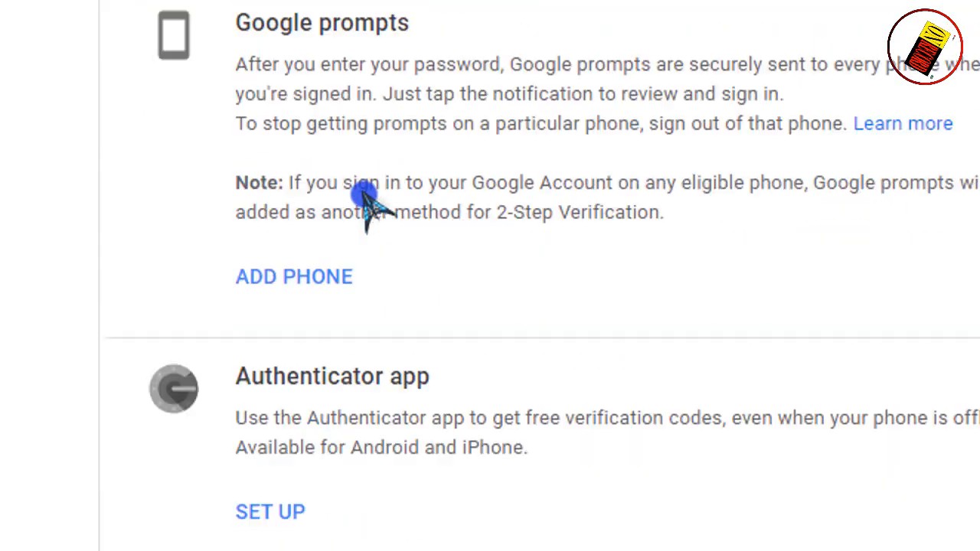
{"action": "scroll", "scroll_direction": "down", "scroll_amount": 3}
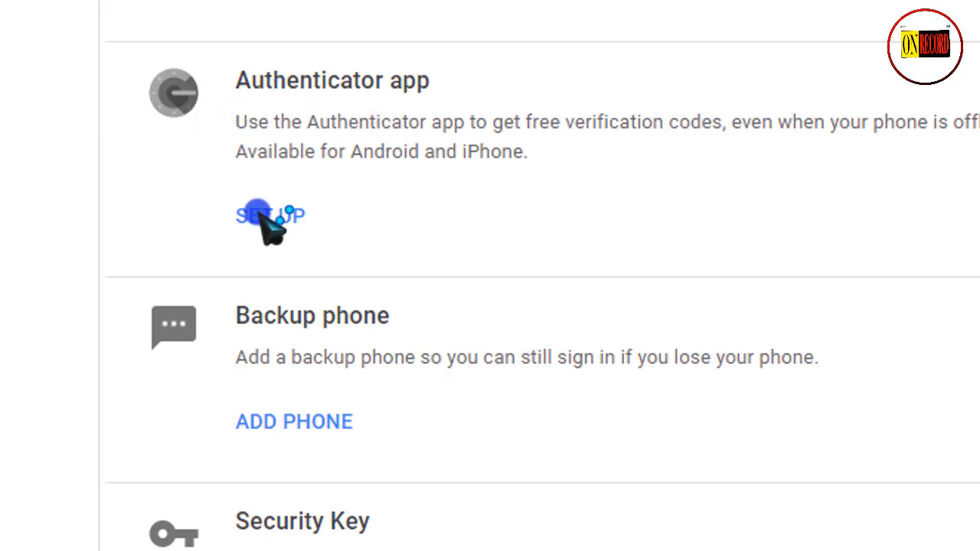
- Begin Authenticator app setup in Google Account and choose Android as the phone type
{"action": "left_click", "coordinate": [264, 214]}
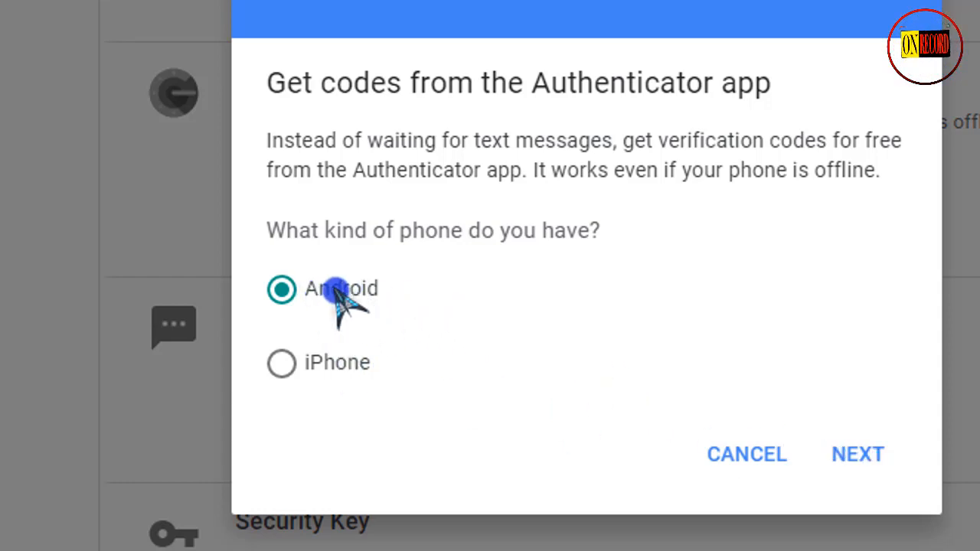
{"action": "left_click", "coordinate": [860, 454]}
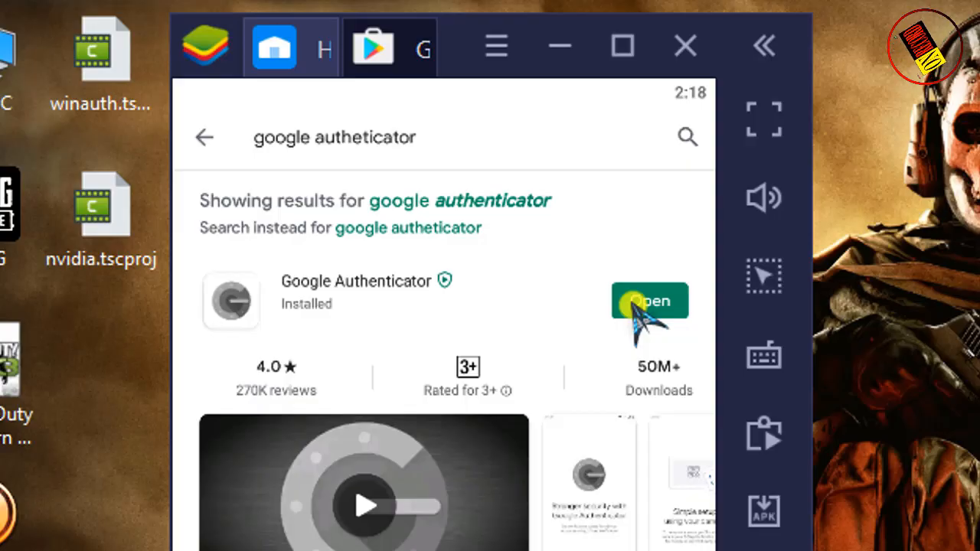
{"action": "mouse_move", "coordinate": [360, 325]}
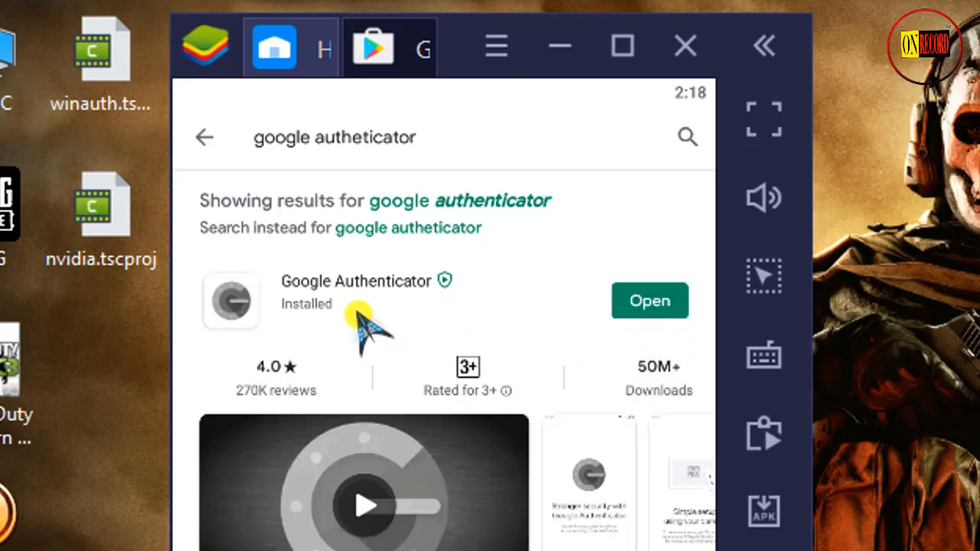
{"action": "mouse_move", "coordinate": [360, 337]}
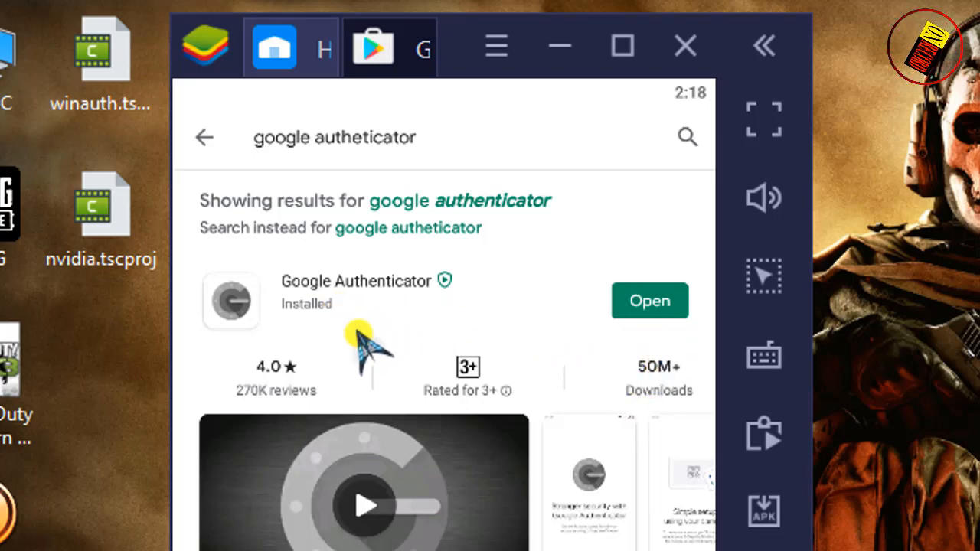
- Launch Google Authenticator in BlueStacks, pass its intro, and reach the setup-key form's Account name field
{"action": "left_click", "coordinate": [649, 301]}
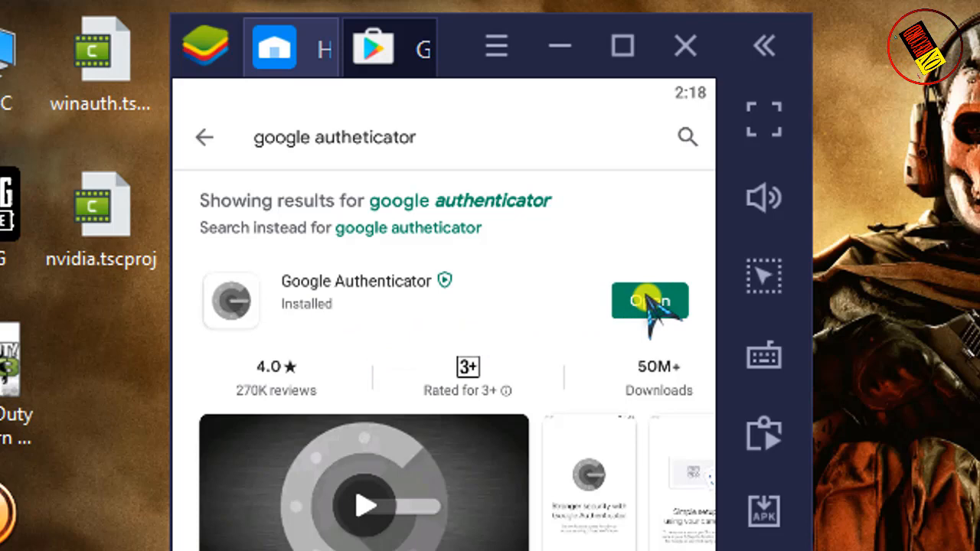
{"action": "left_click", "coordinate": [650, 302]}
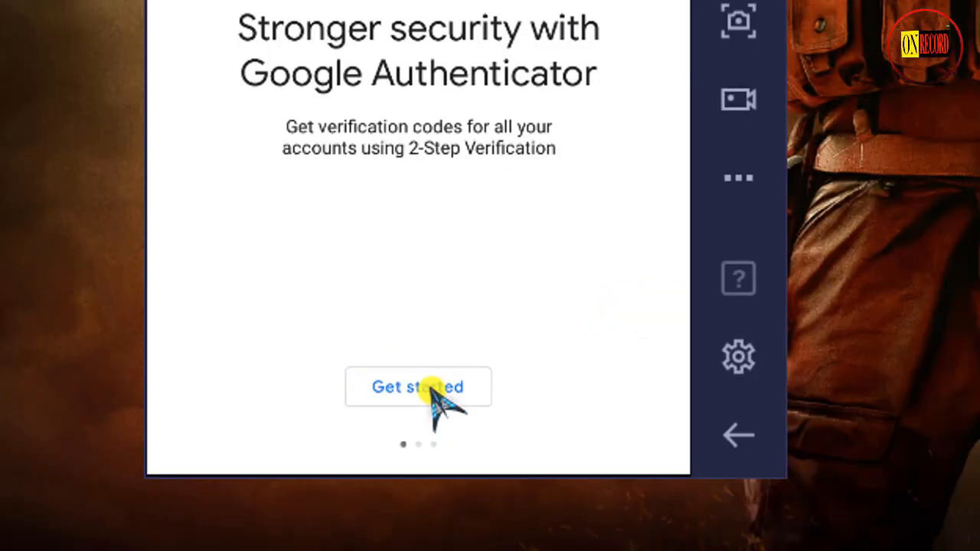
{"action": "left_click", "coordinate": [418, 387]}
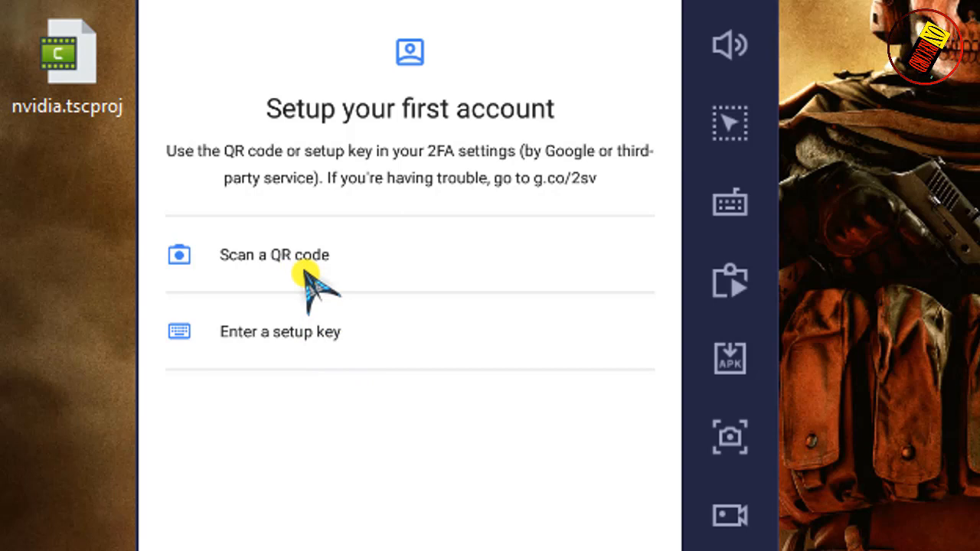
{"action": "left_click", "coordinate": [280, 332]}
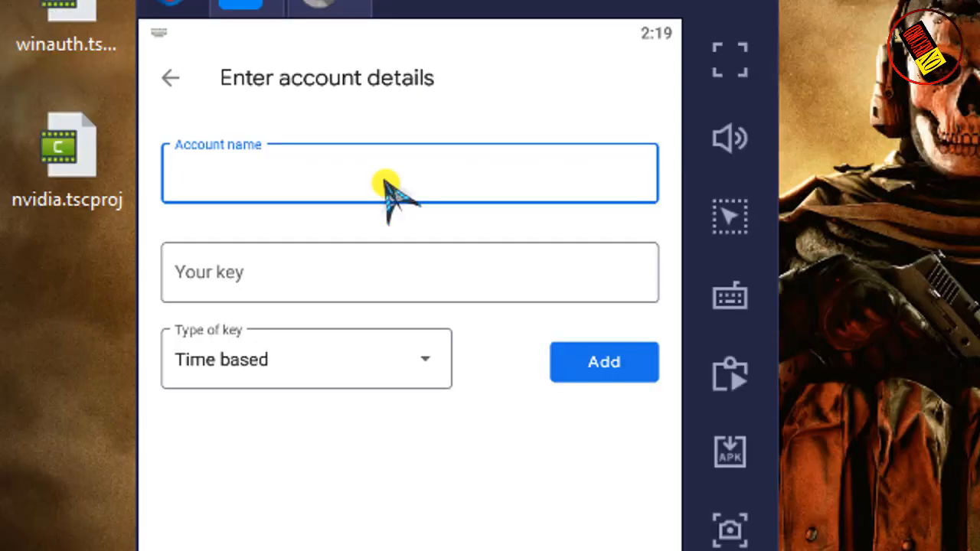
{"action": "type", "text": "shahdat h"}
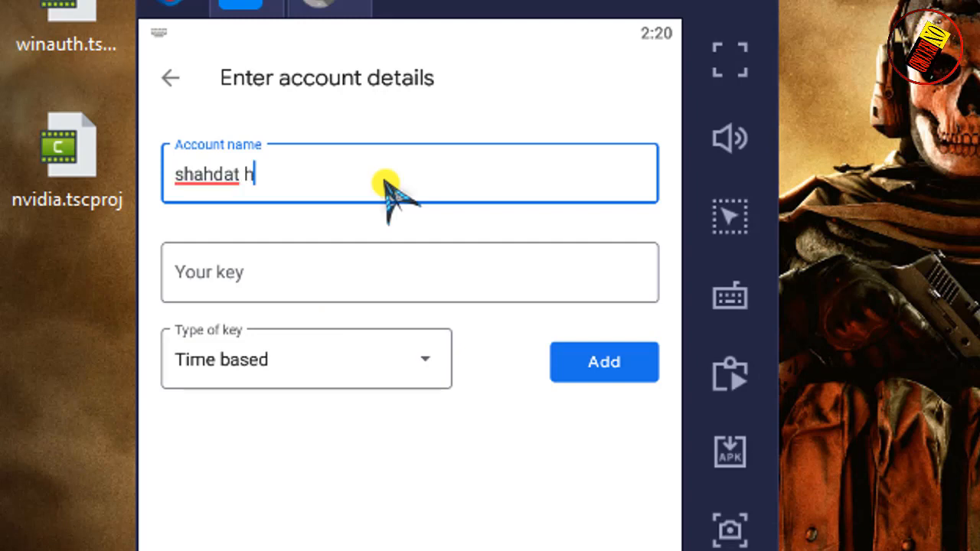
{"action": "type", "text": "shakil"}
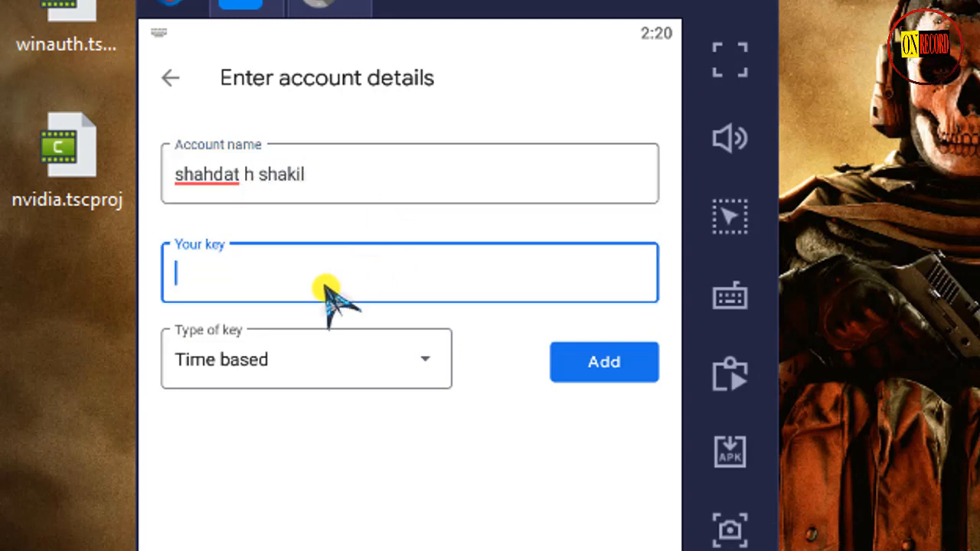
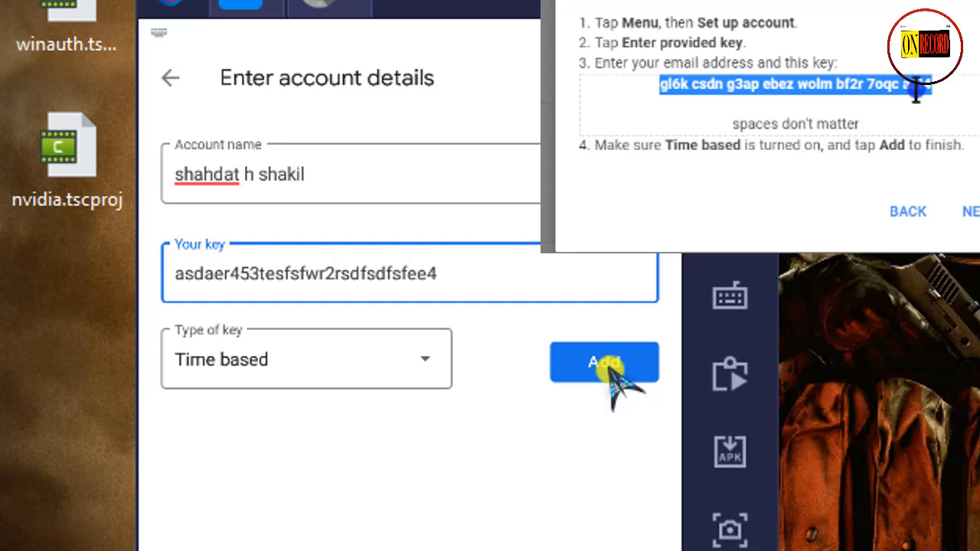
{"action": "left_click", "coordinate": [605, 363]}
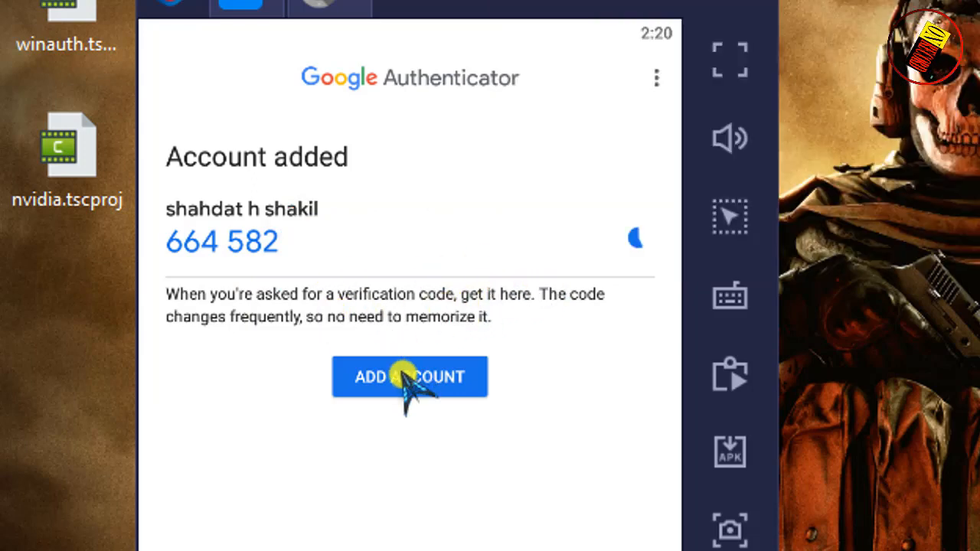
{"action": "mouse_move", "coordinate": [528, 337]}
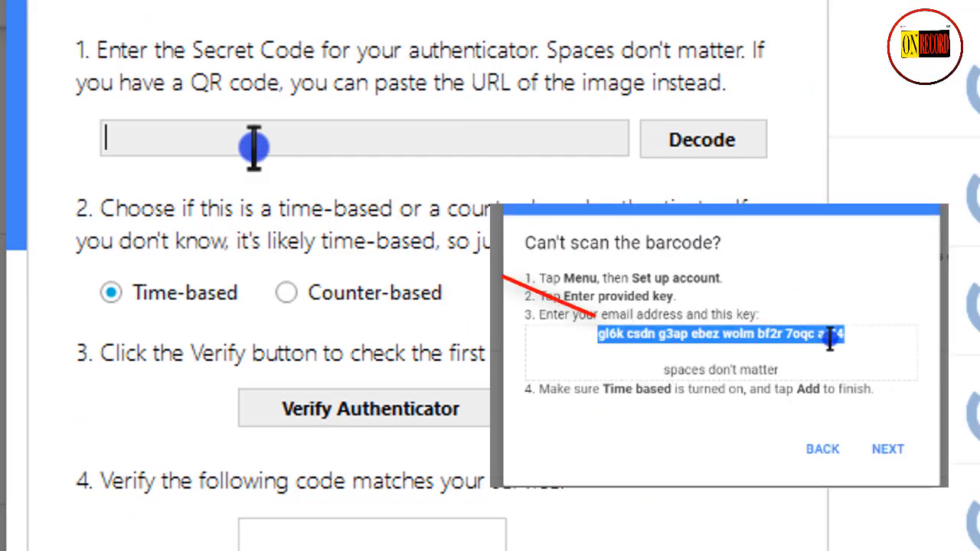
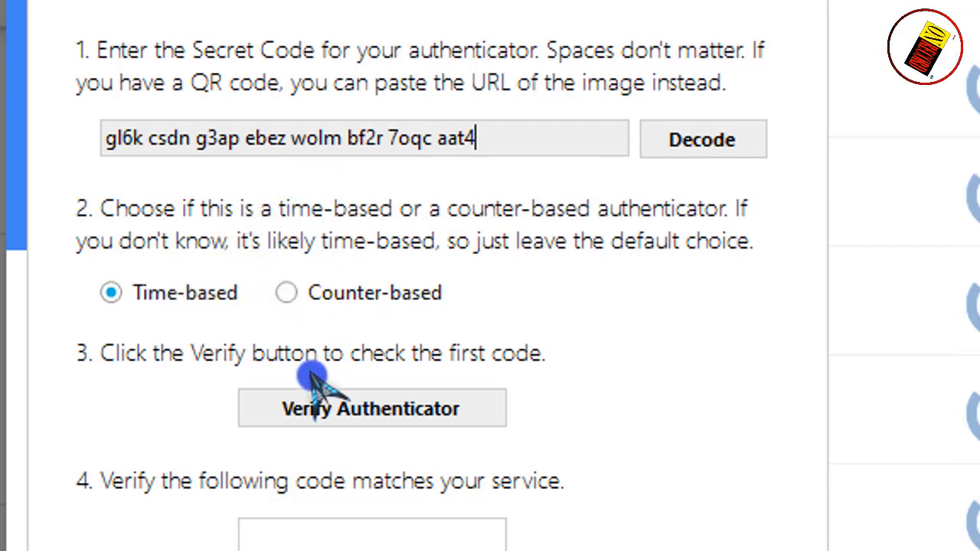
{"action": "left_click", "coordinate": [372, 409]}
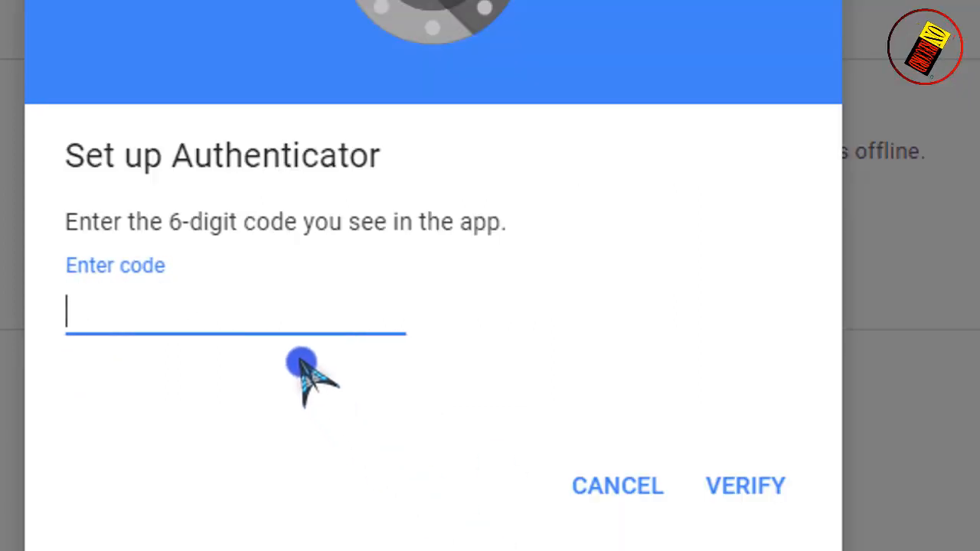
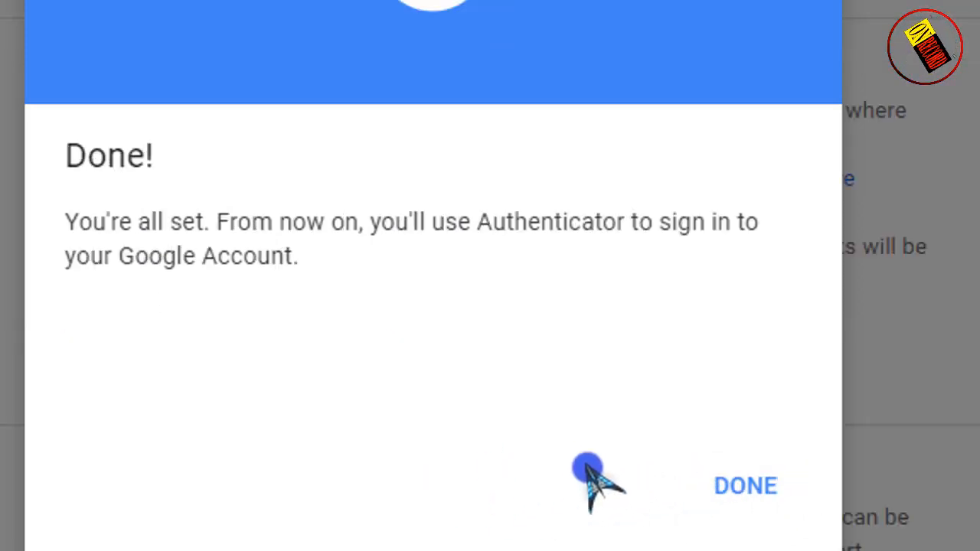
{"action": "left_click", "coordinate": [750, 485]}
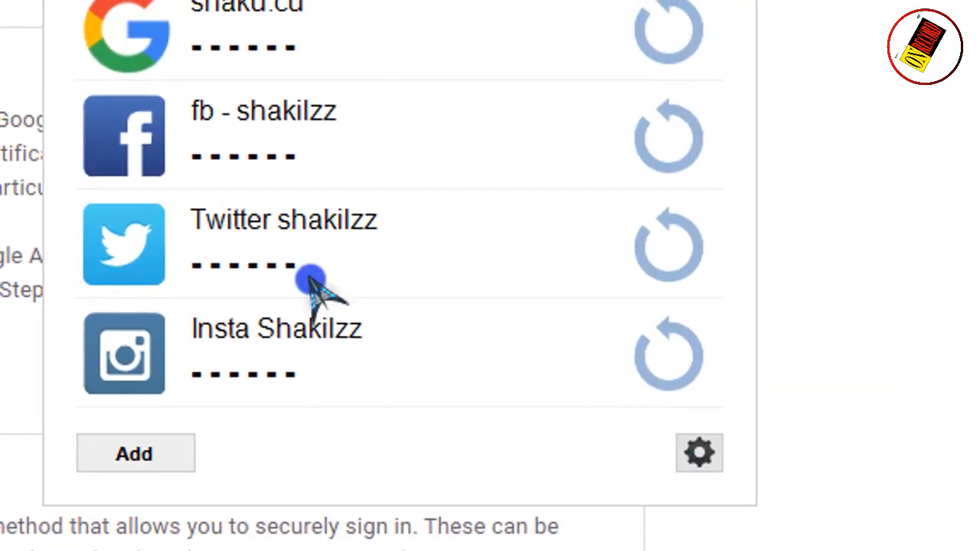
- Scroll to the new Authenticator entry at the list's bottom and refresh its code
{"action": "scroll", "scroll_direction": "down", "scroll_amount": 3}
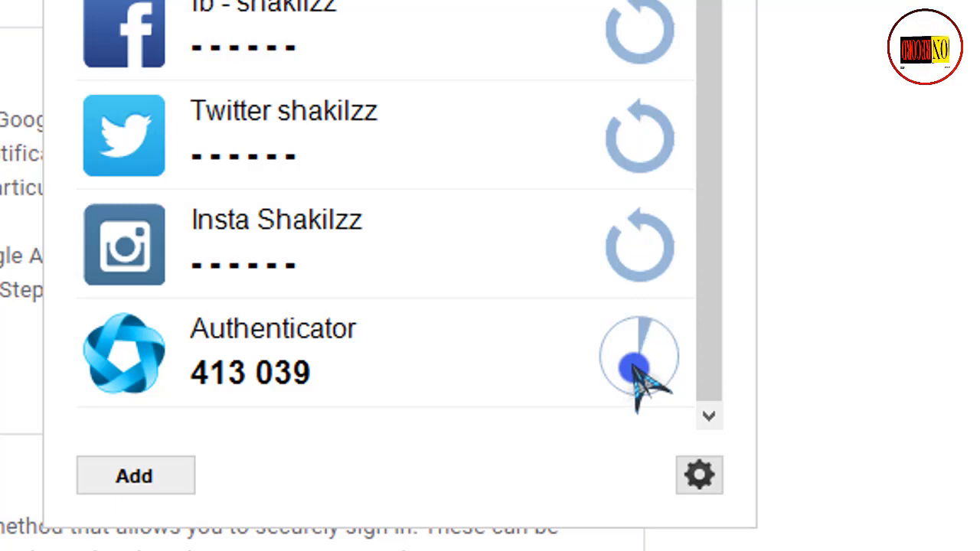
{"action": "left_click", "coordinate": [632, 365]}
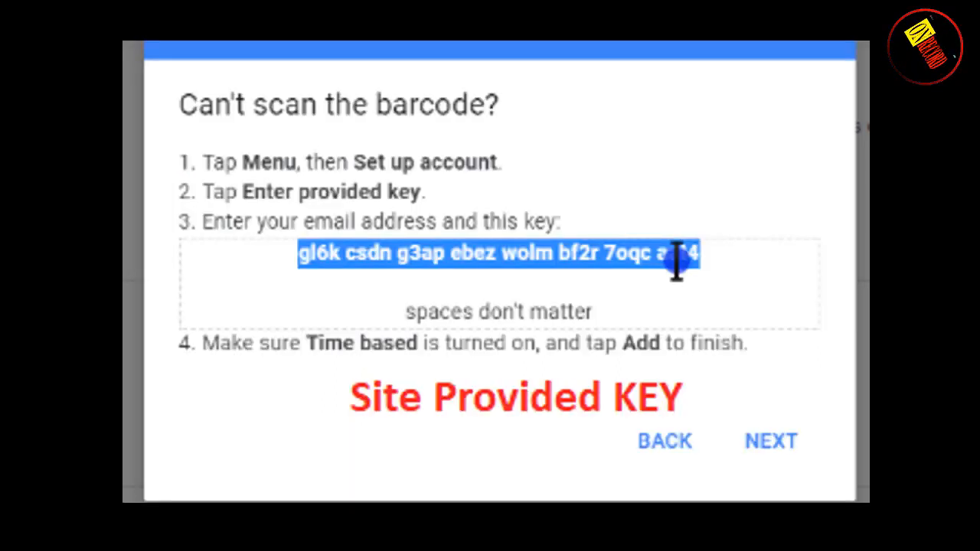
- Leave the setup-key view and switch Chrome to the Facebook tab
{"action": "left_click", "coordinate": [776, 441]}
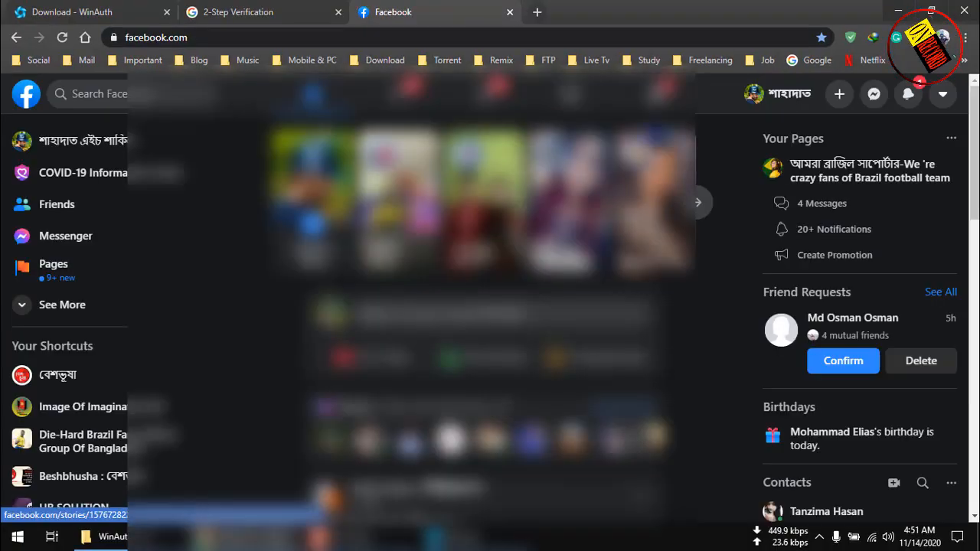
- Go through the account menu's Settings & Privacy to Facebook's Security and Login settings
{"action": "left_click", "coordinate": [953, 95]}
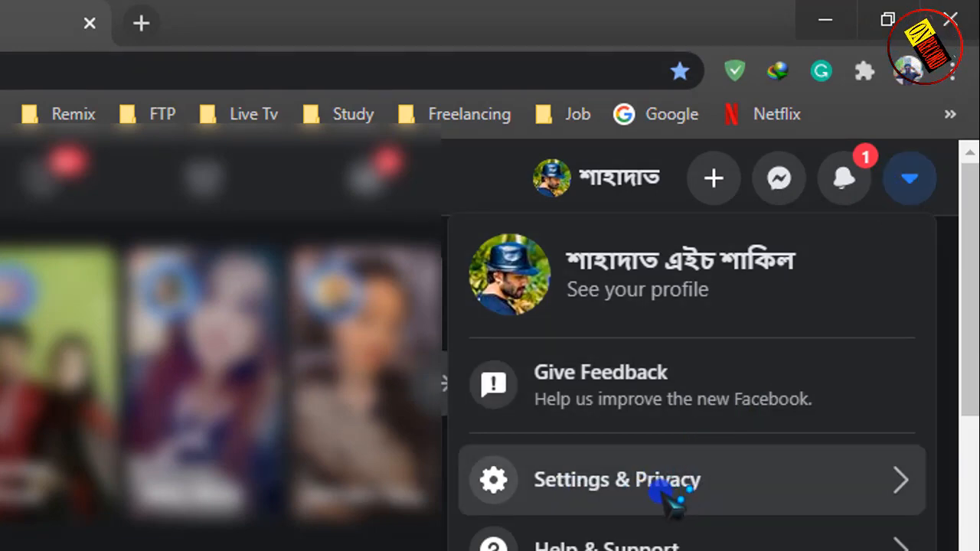
{"action": "left_click", "coordinate": [640, 491]}
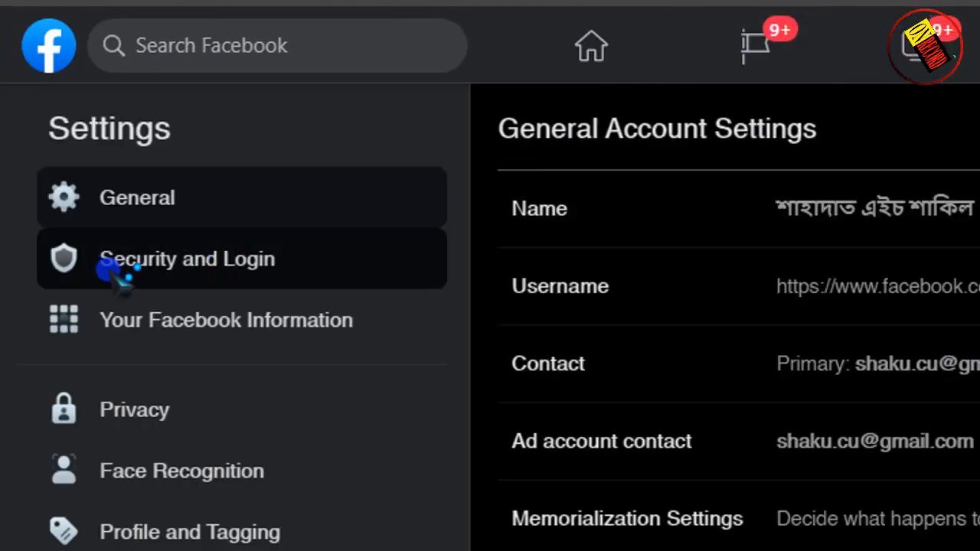
{"action": "mouse_move", "coordinate": [230, 266]}
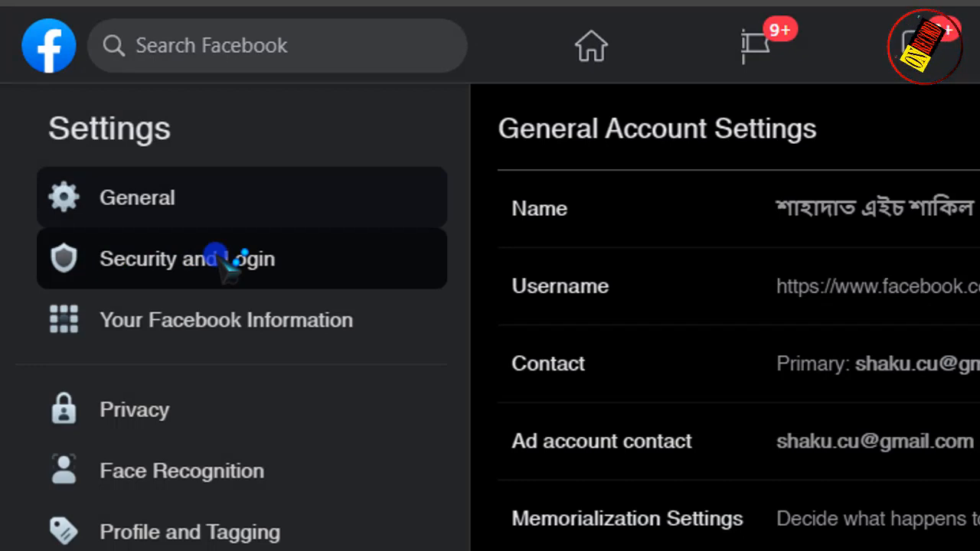
{"action": "left_click", "coordinate": [187, 259]}
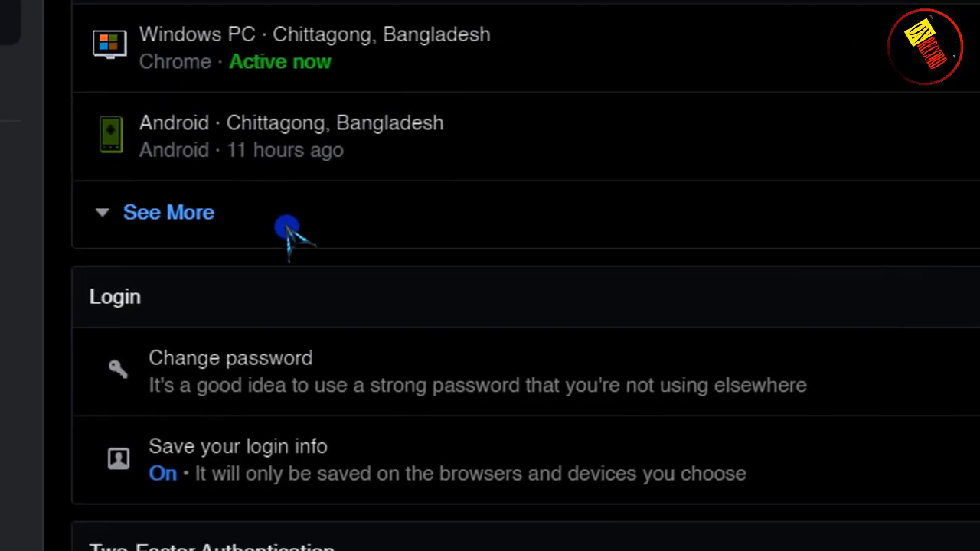
- Scroll to Two-Factor Authentication and submit the password to reach its methods page
{"action": "scroll", "scroll_direction": "down", "scroll_amount": 3}
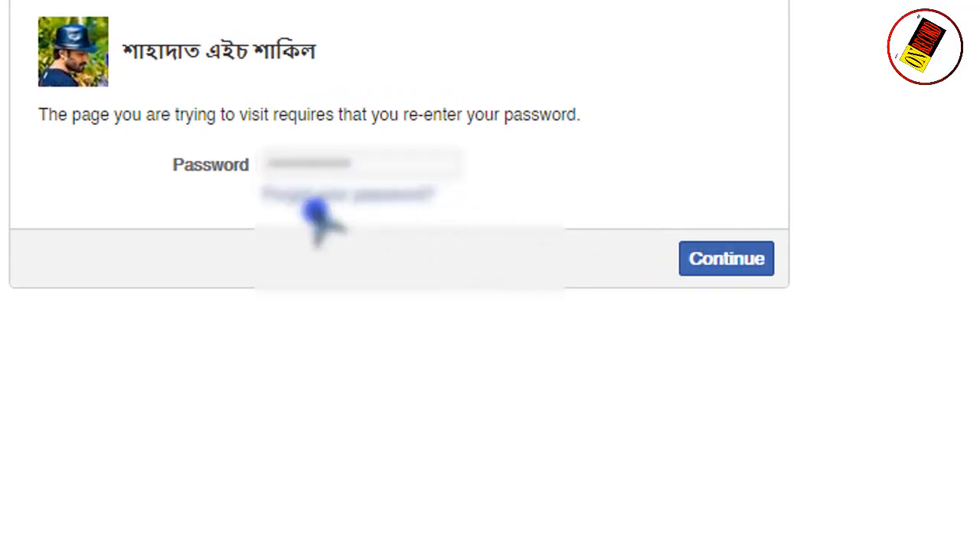
{"action": "left_click", "coordinate": [726, 259]}
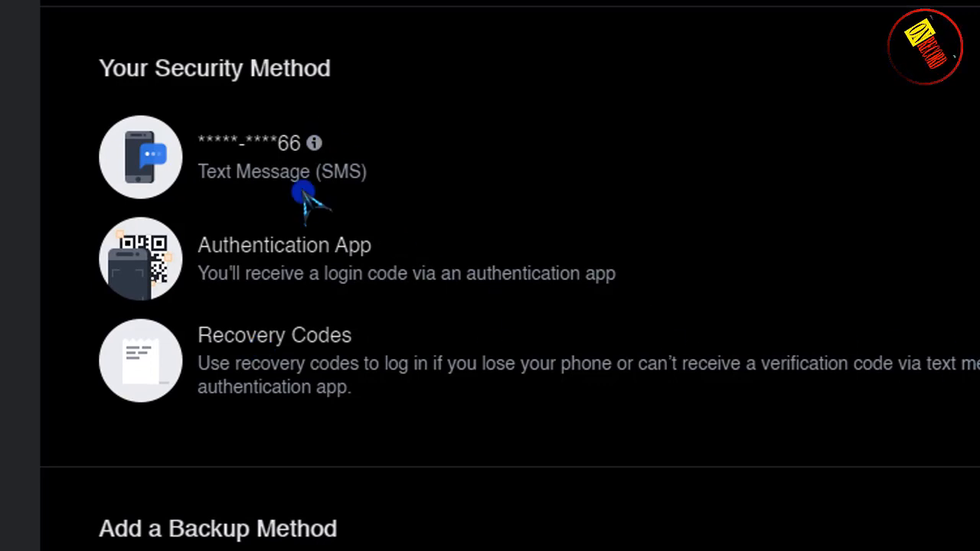
{"action": "mouse_move", "coordinate": [560, 364]}
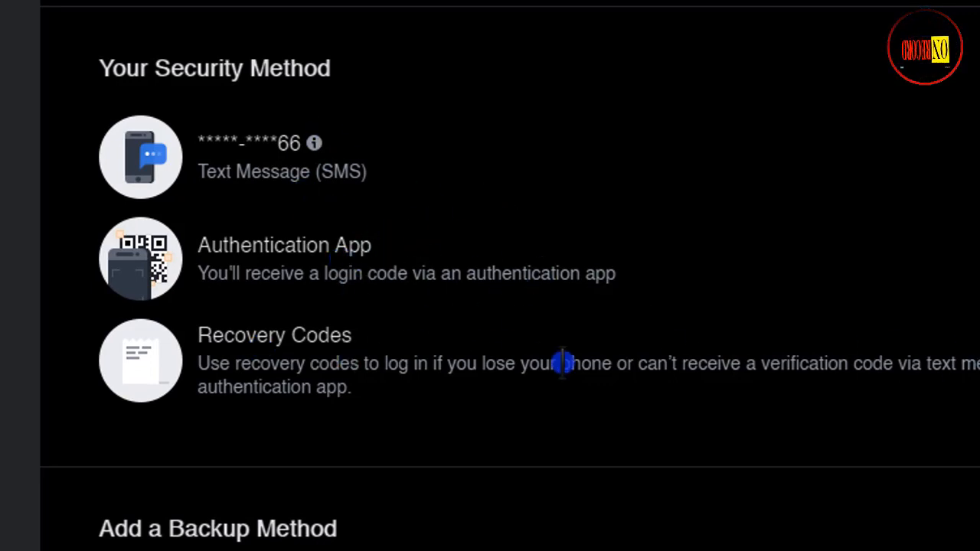
- Scroll through Facebook's security and backup methods alongside the WinAuth fb code
{"action": "scroll", "scroll_direction": "down", "scroll_amount": 3}
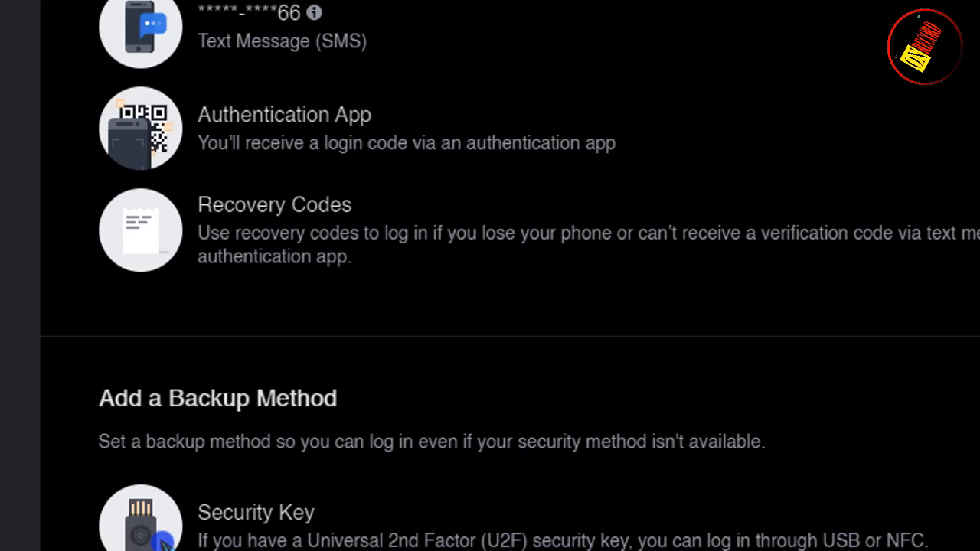
{"action": "scroll", "scroll_direction": "up", "scroll_amount": 3}
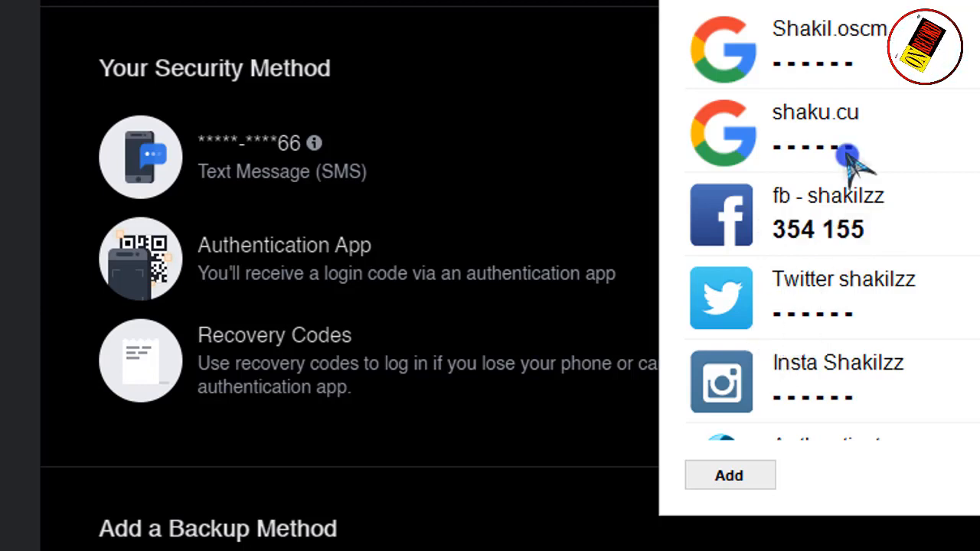
{"action": "mouse_move", "coordinate": [847, 321]}
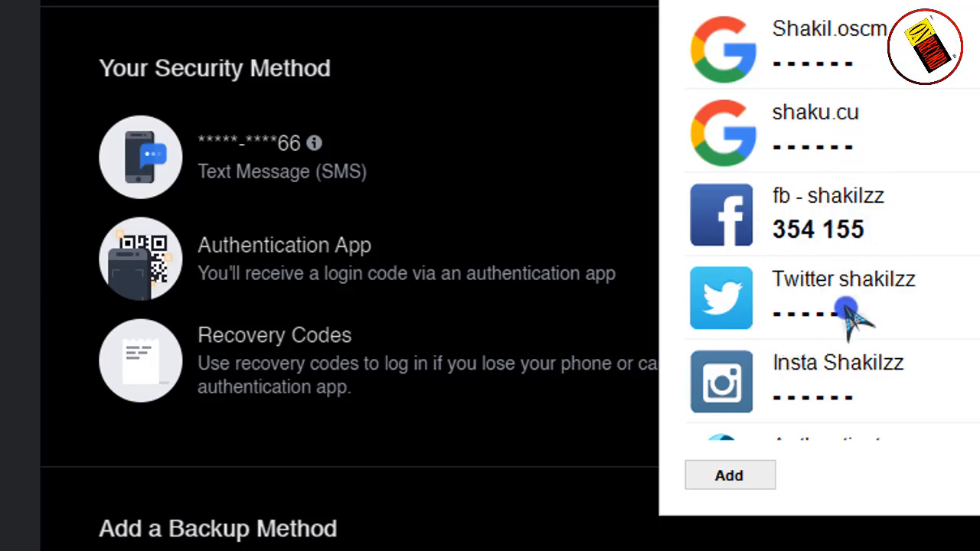